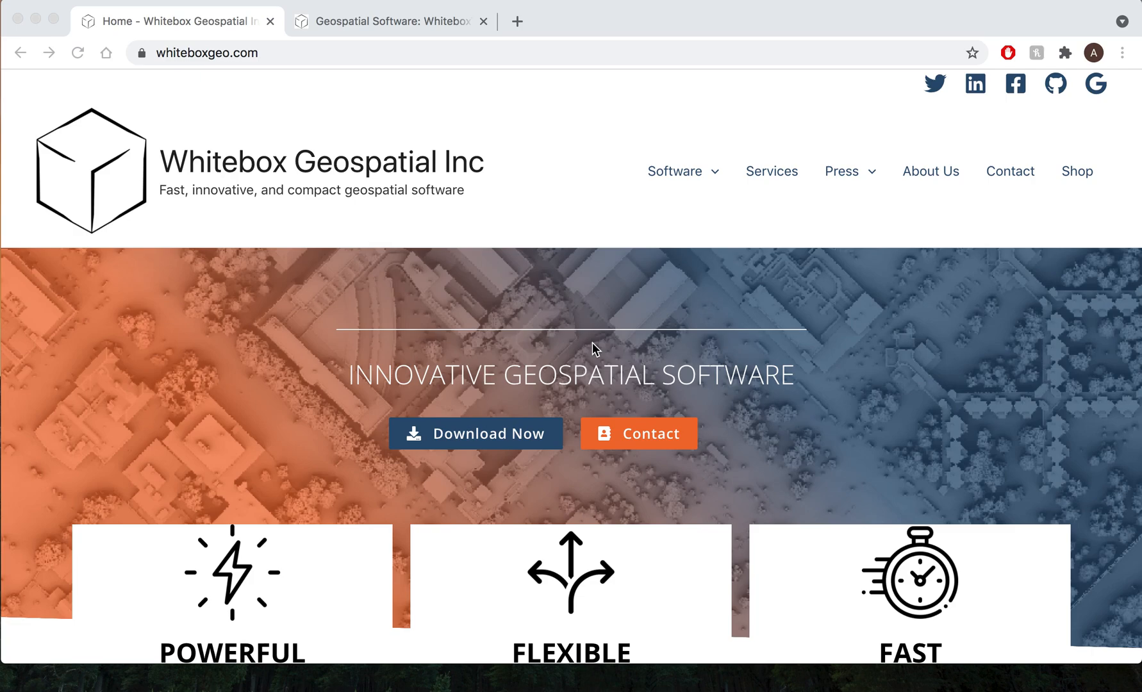
- Go from the home page to the WhiteboxTools v1.5.0 download page and its binaries list
scroll(down, 3)
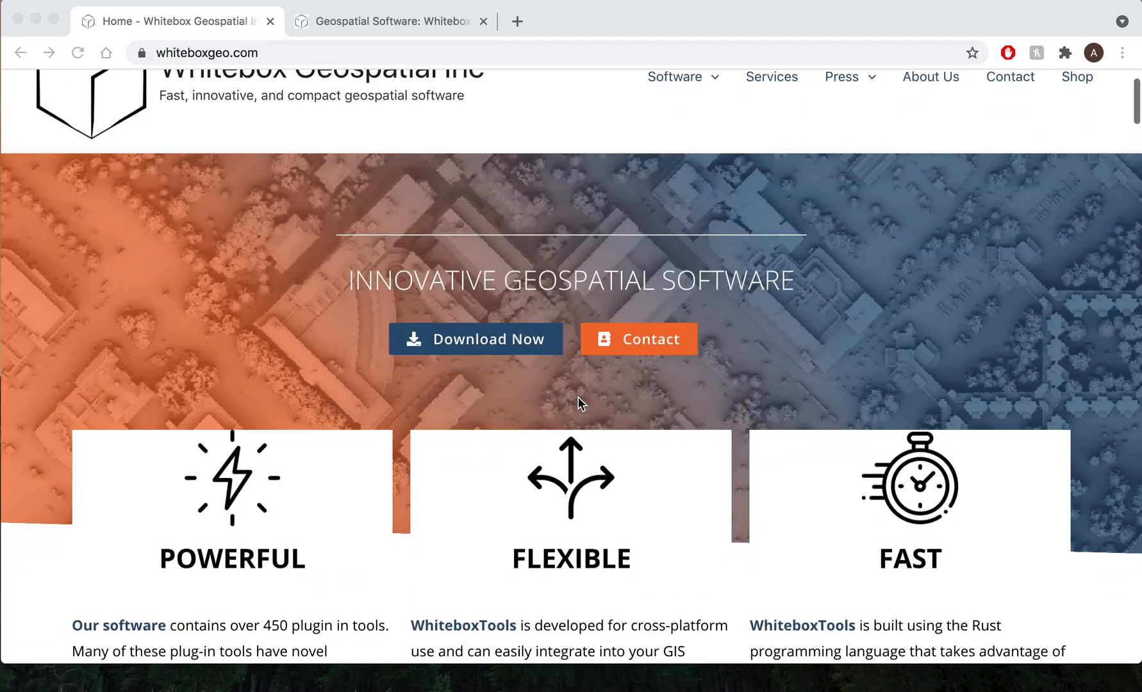
scroll(down, 3)
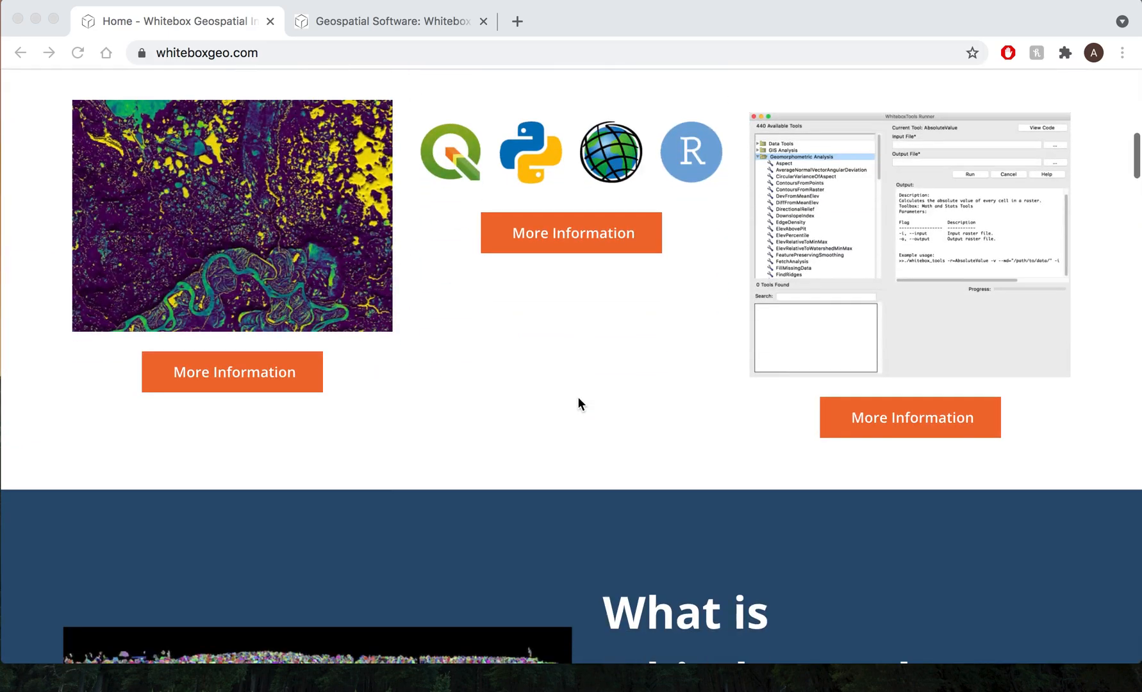
scroll(down, 3)
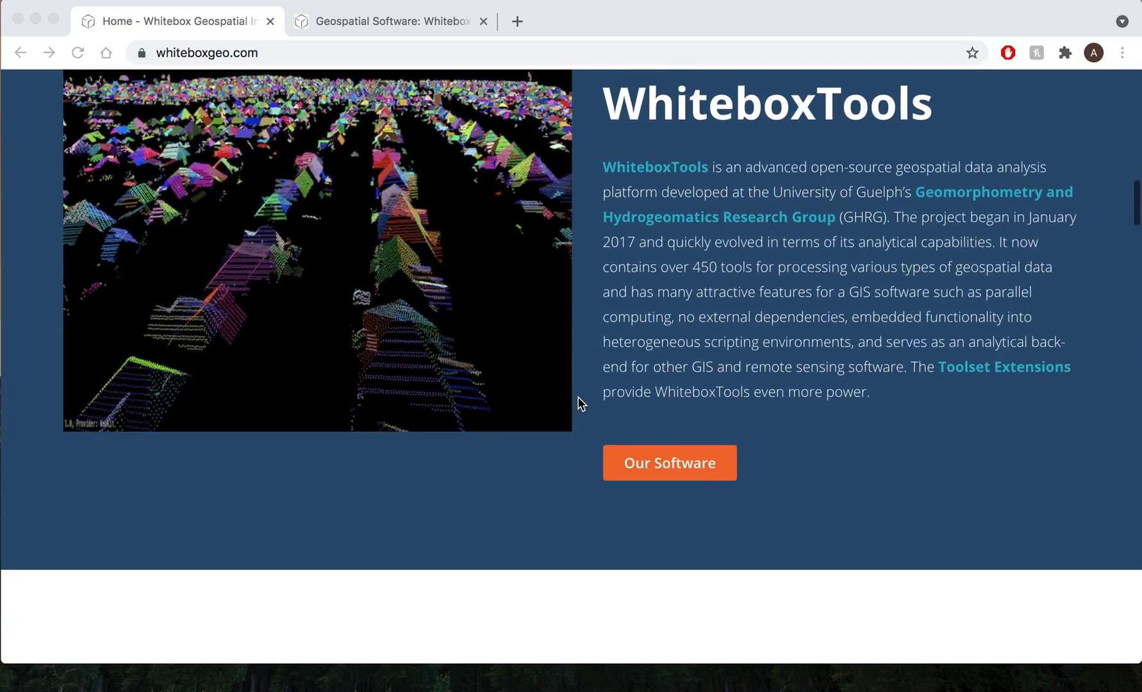
scroll(down, 3)
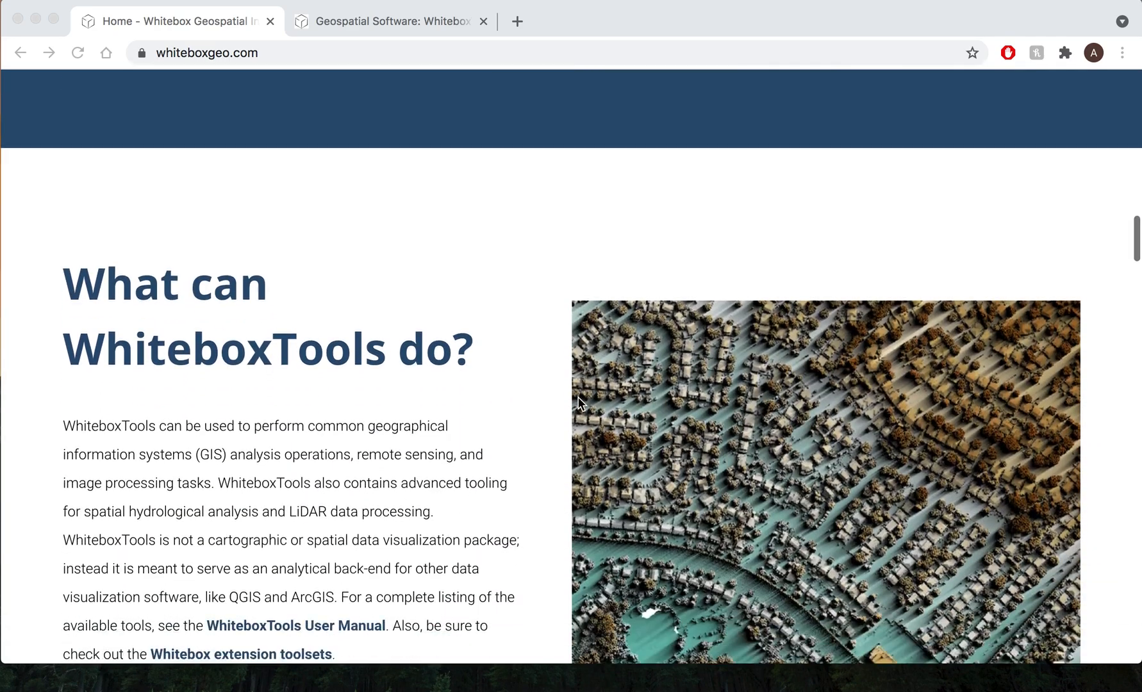
scroll(down, 3)
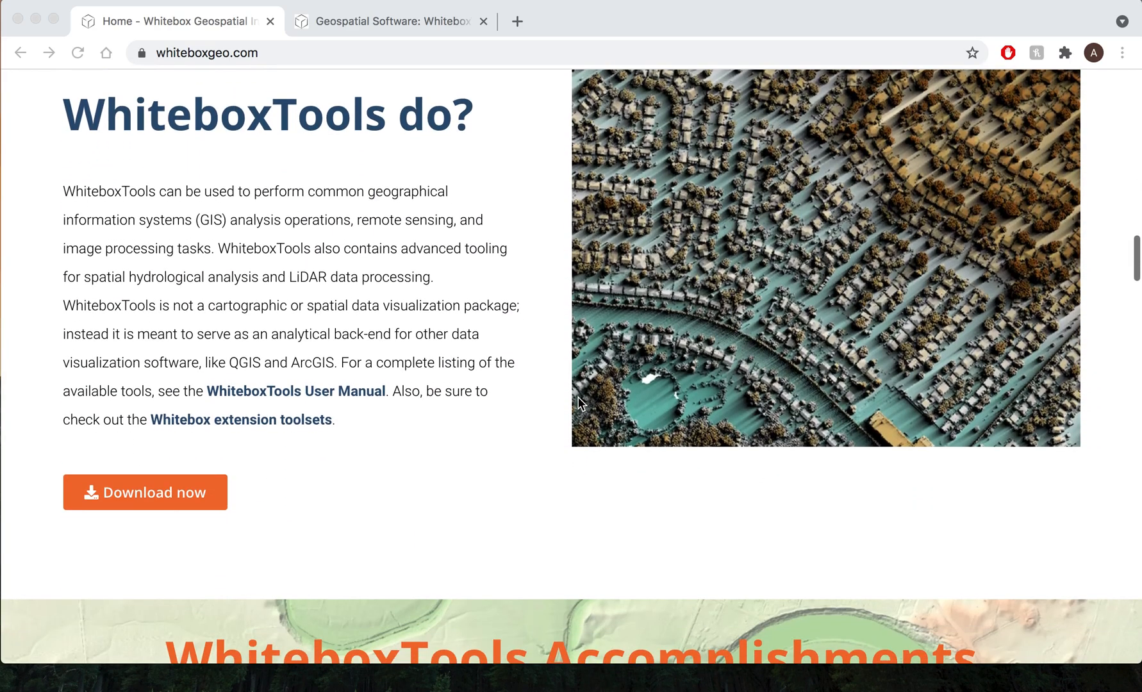
scroll(down, 3)
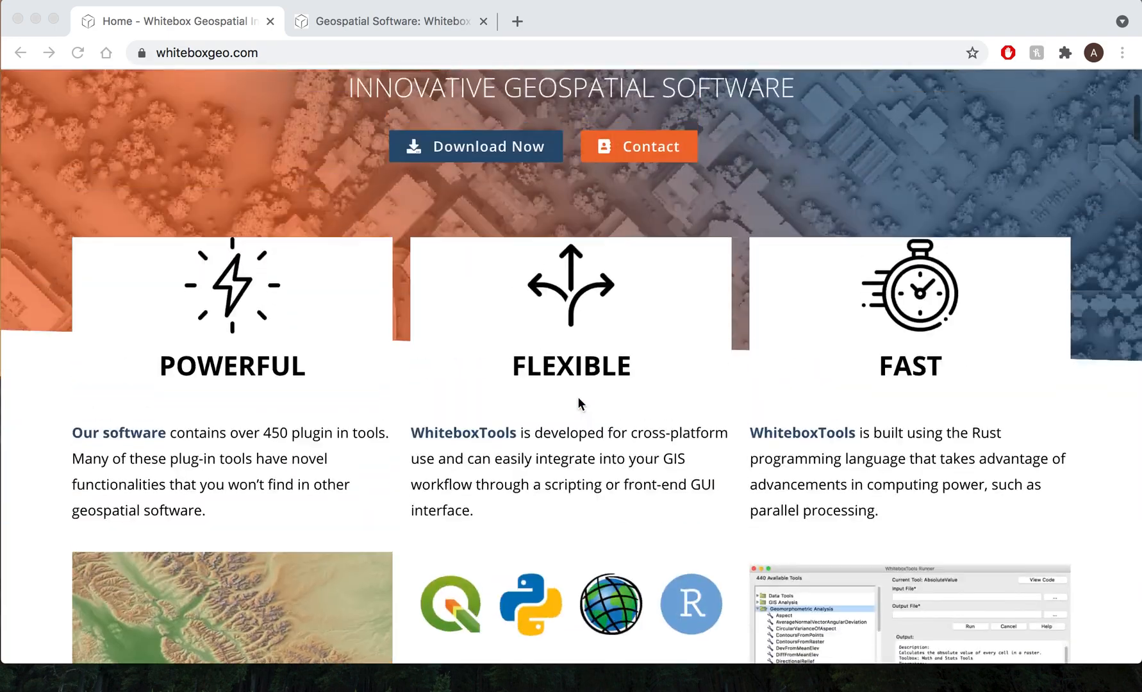
scroll(up, 3)
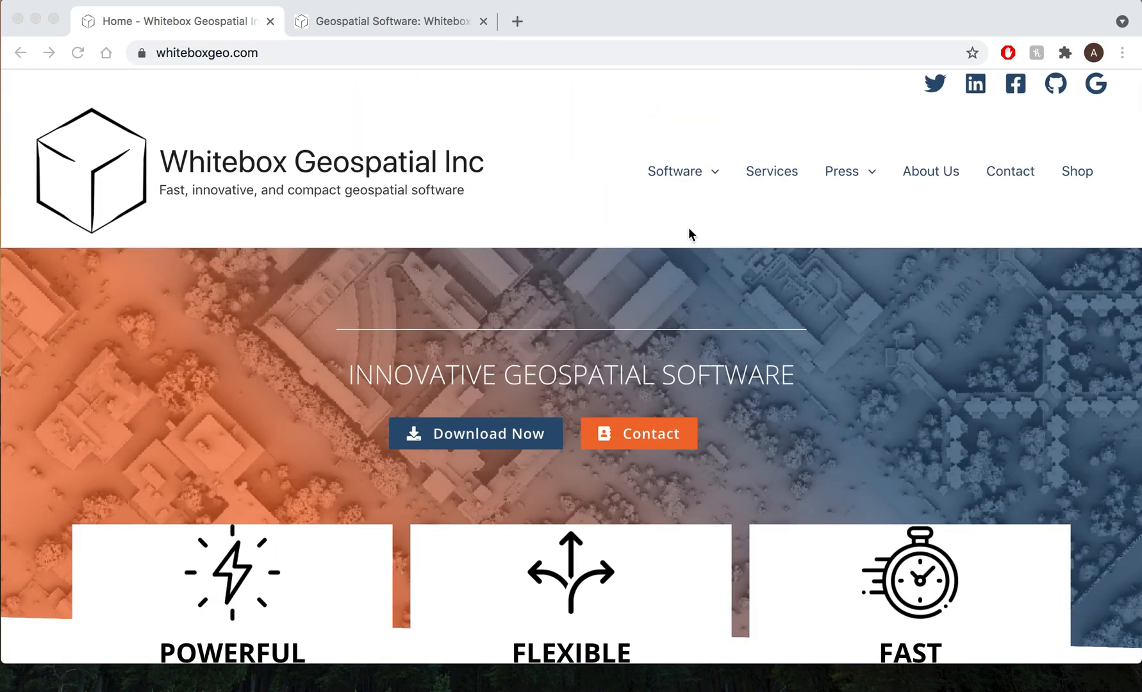
mouse_move(676, 209)
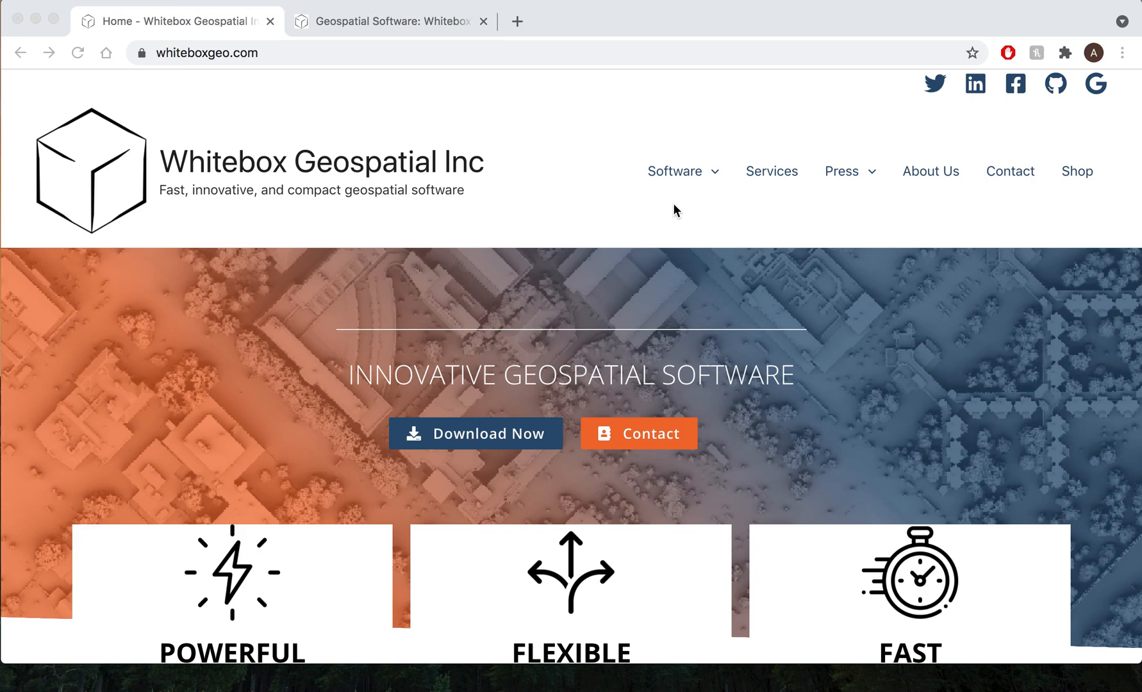
mouse_move(289, 368)
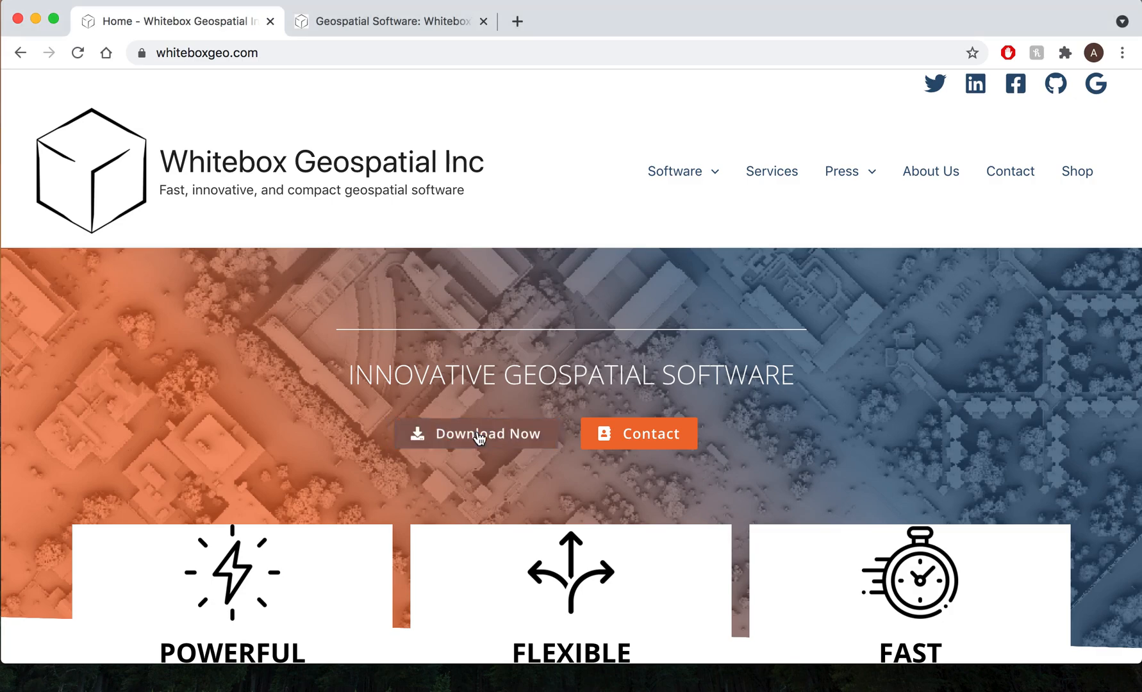
click(480, 434)
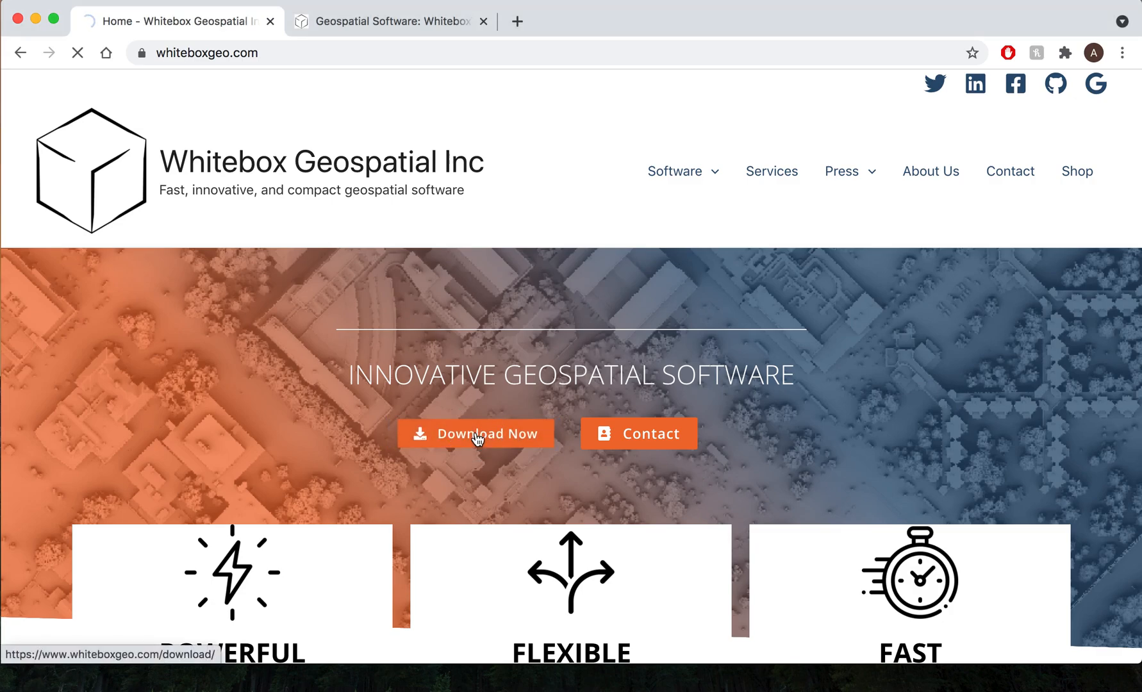
click(477, 434)
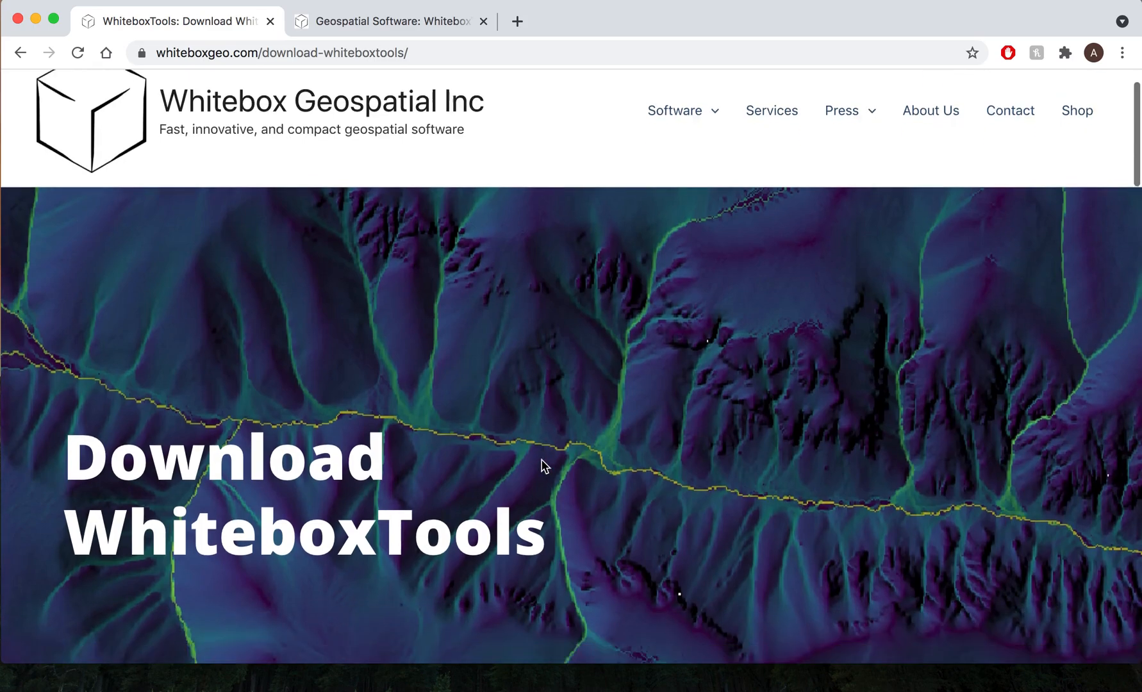
scroll(down, 3)
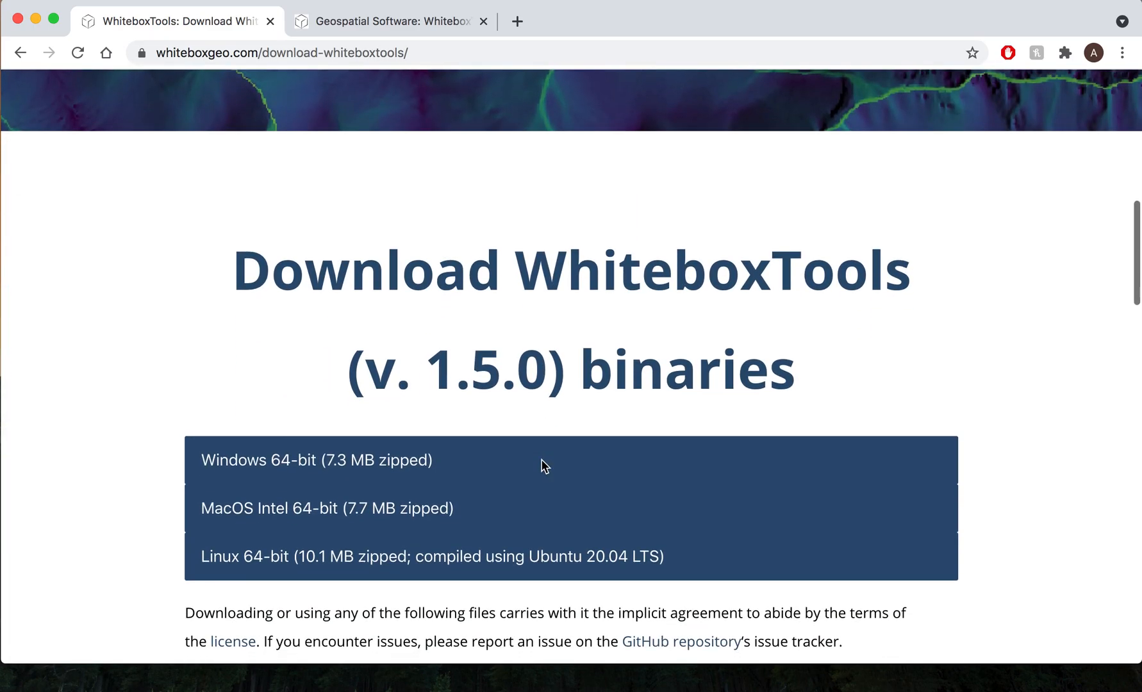
scroll(down, 3)
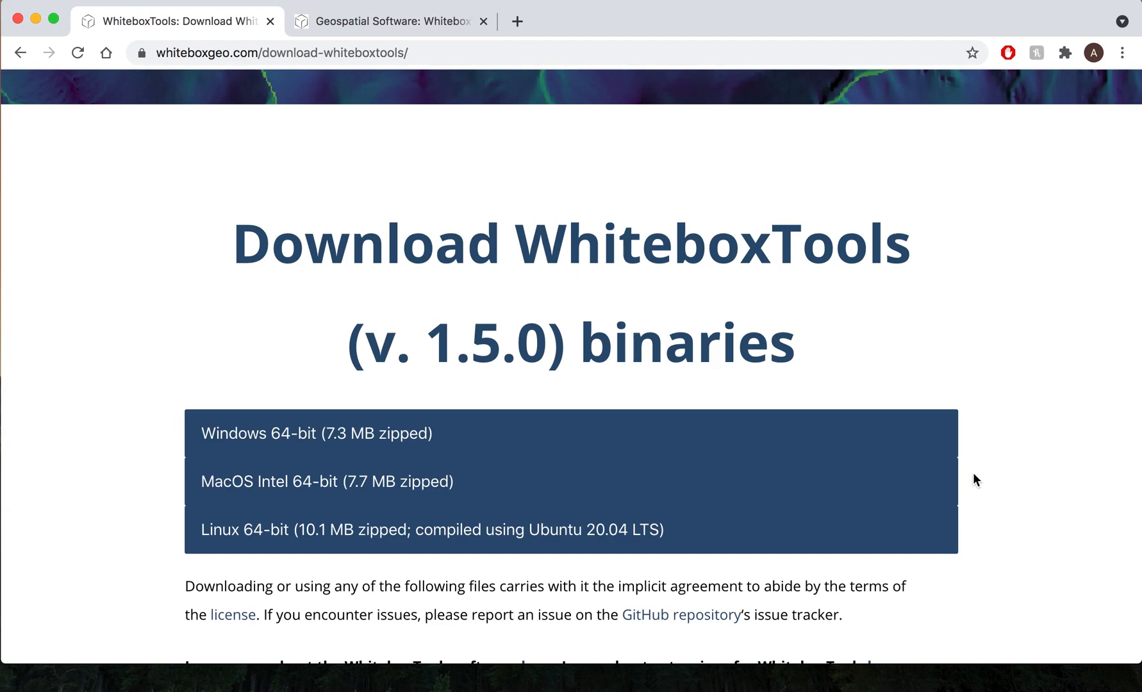
scroll(down, 3)
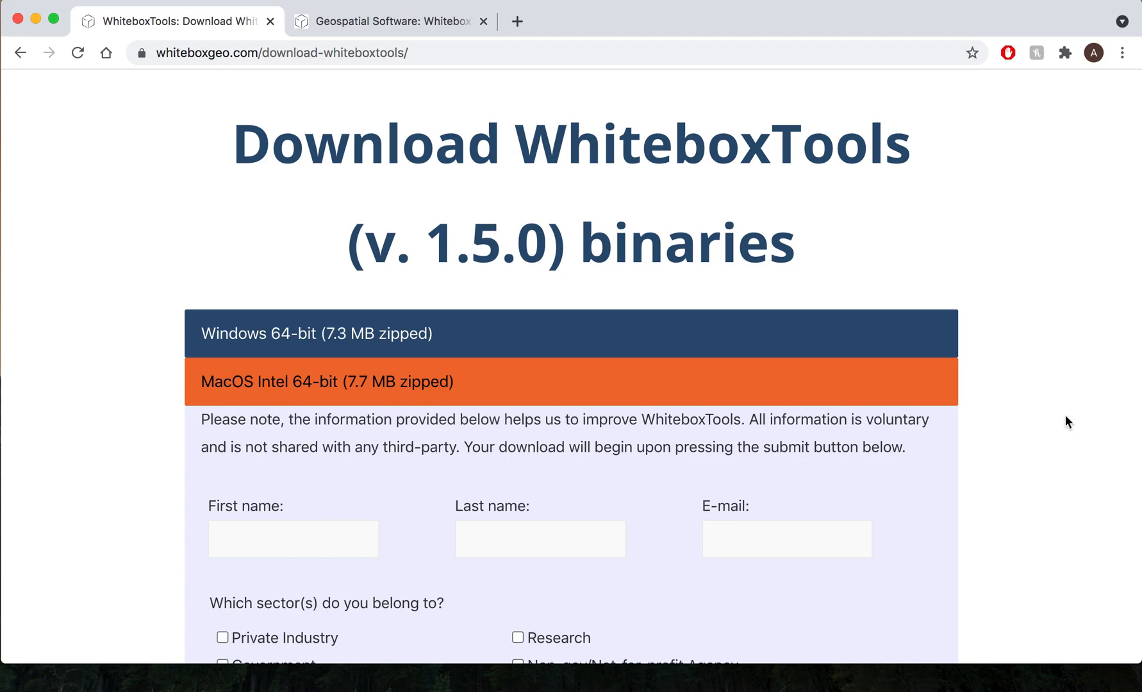
- Submit the optional survey form unanswered to download the WhiteboxTools zip
scroll(down, 3)
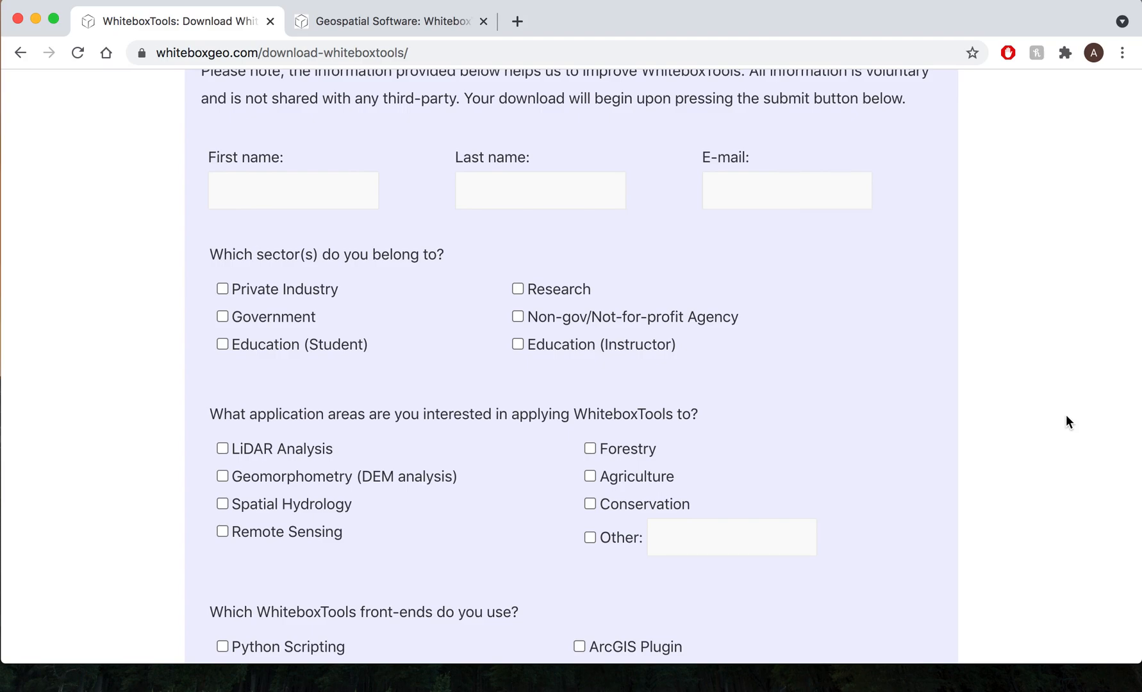
scroll(down, 3)
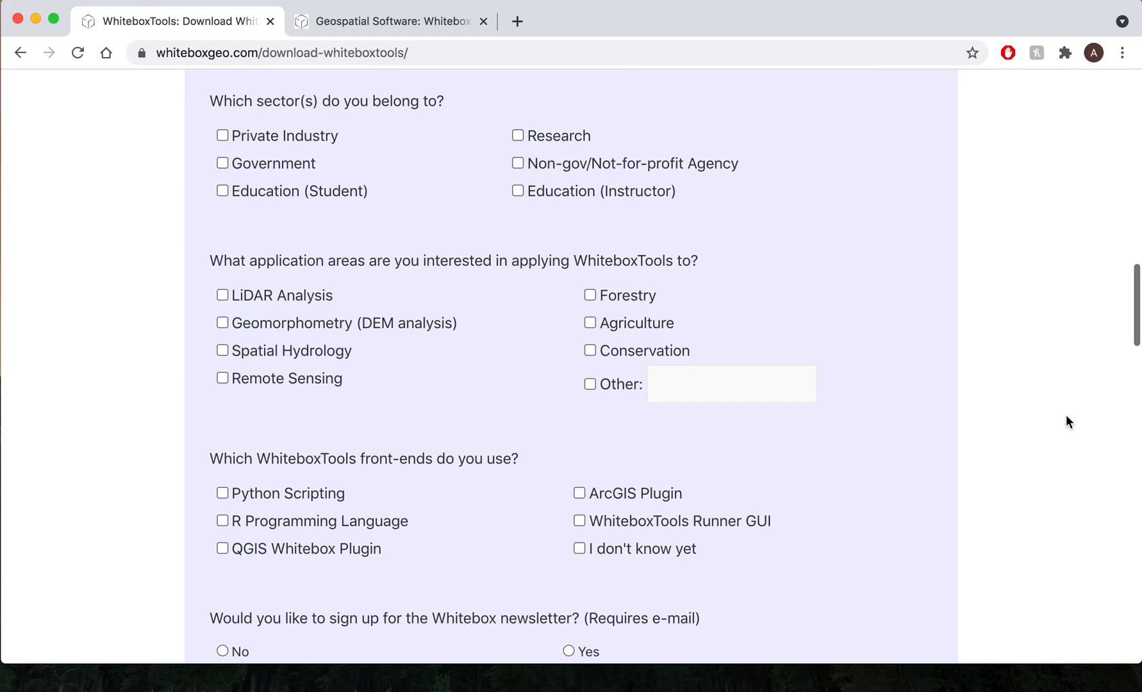
scroll(down, 3)
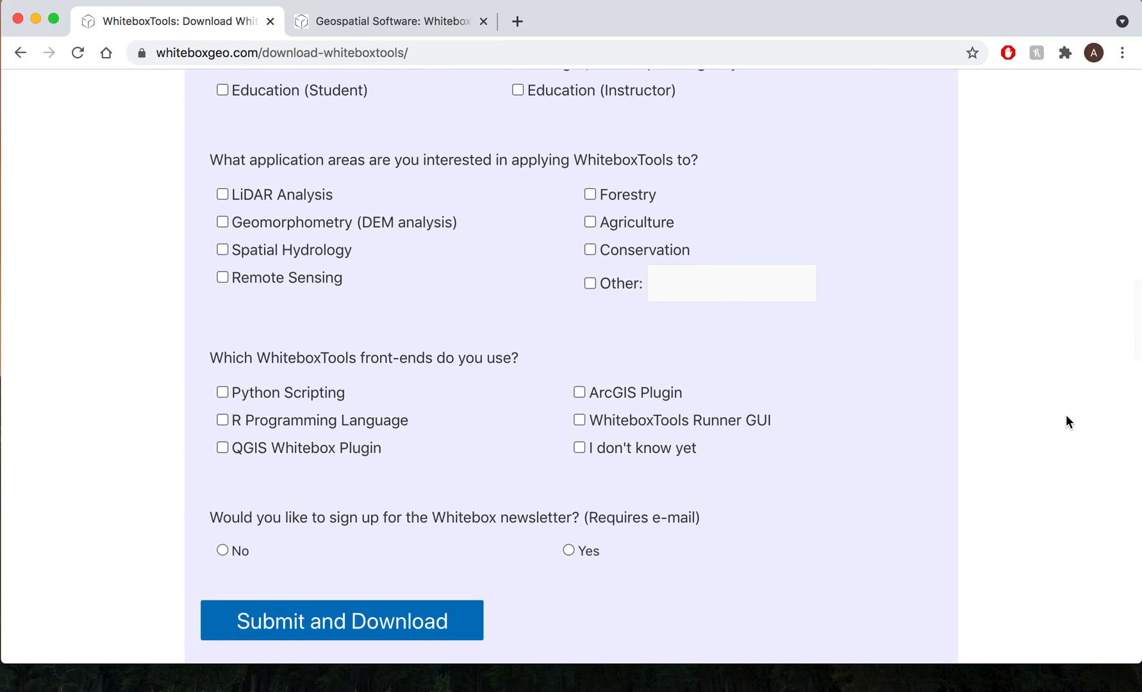
scroll(down, 3)
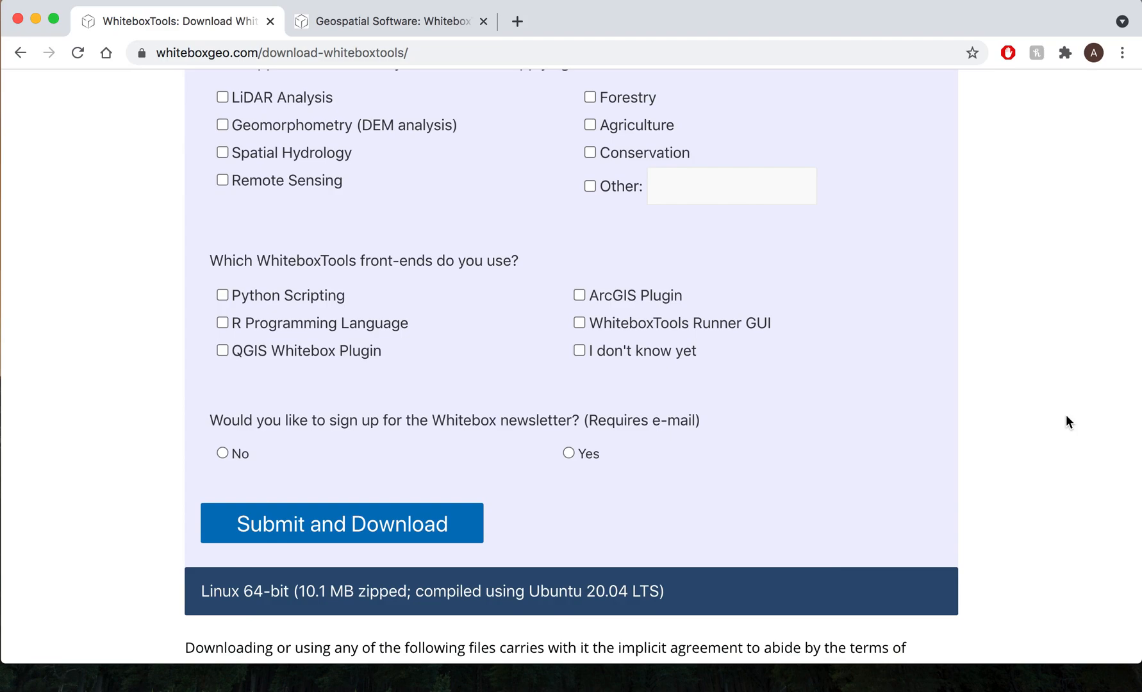
mouse_move(953, 410)
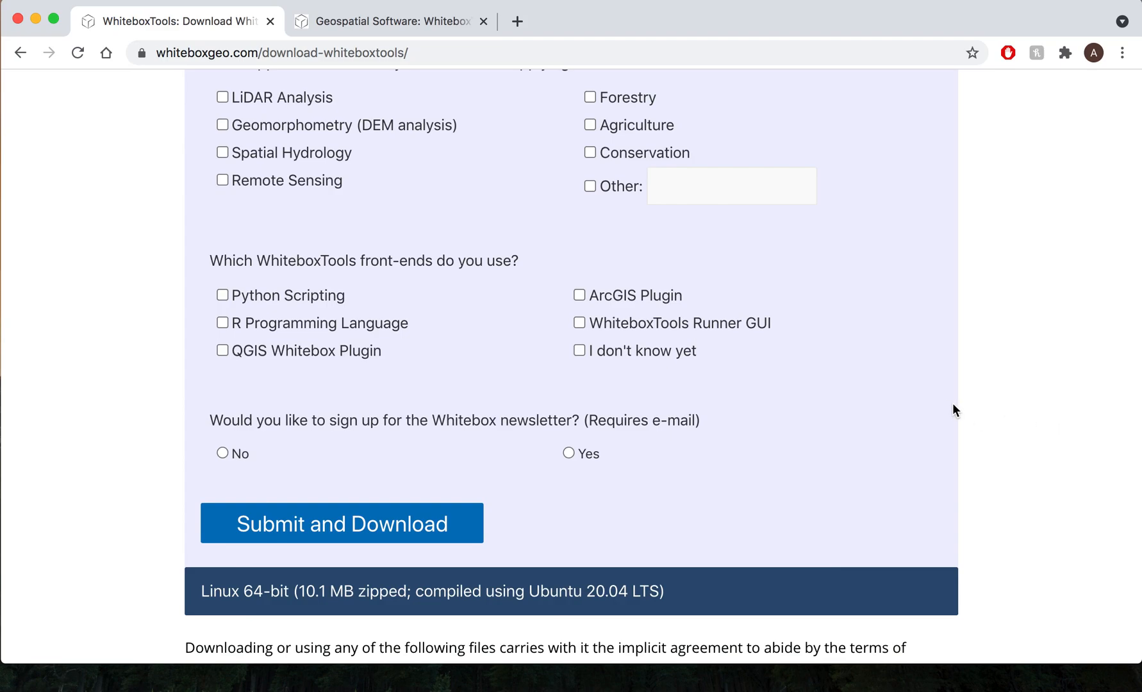
scroll(down, 3)
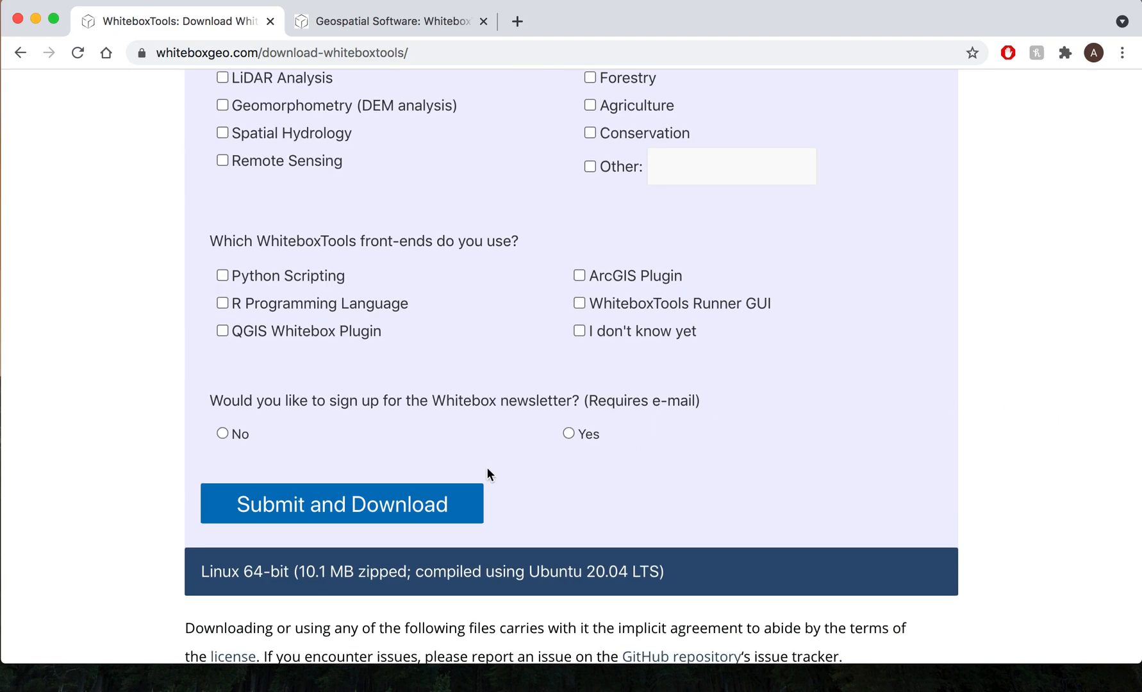
mouse_move(470, 494)
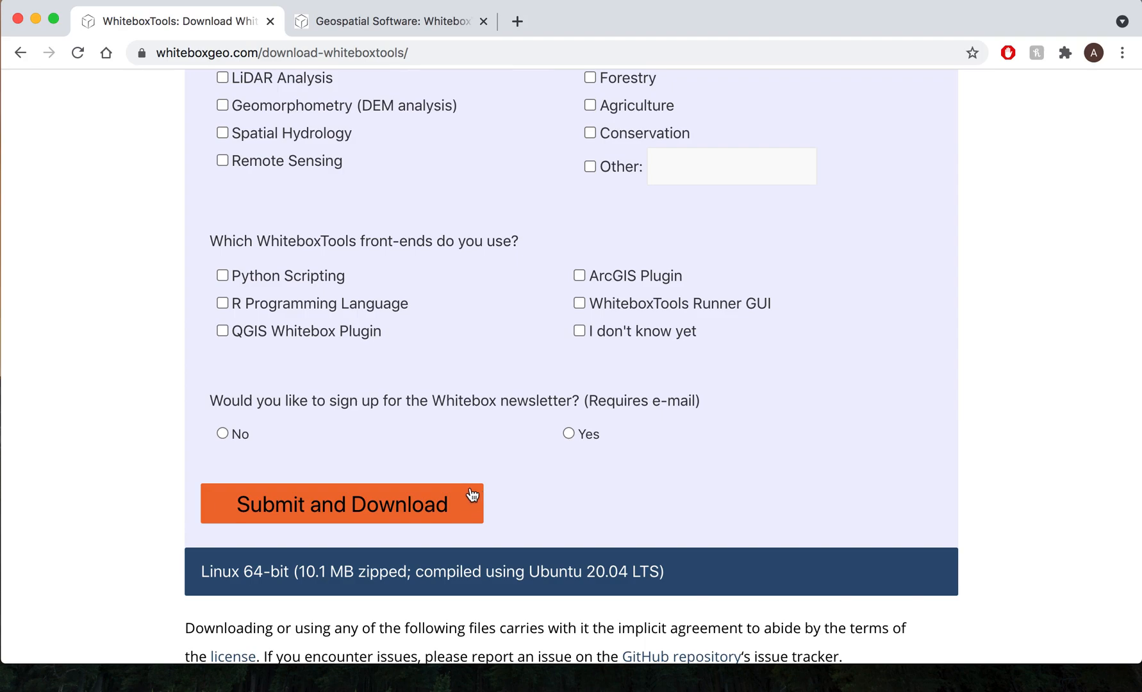
click(342, 504)
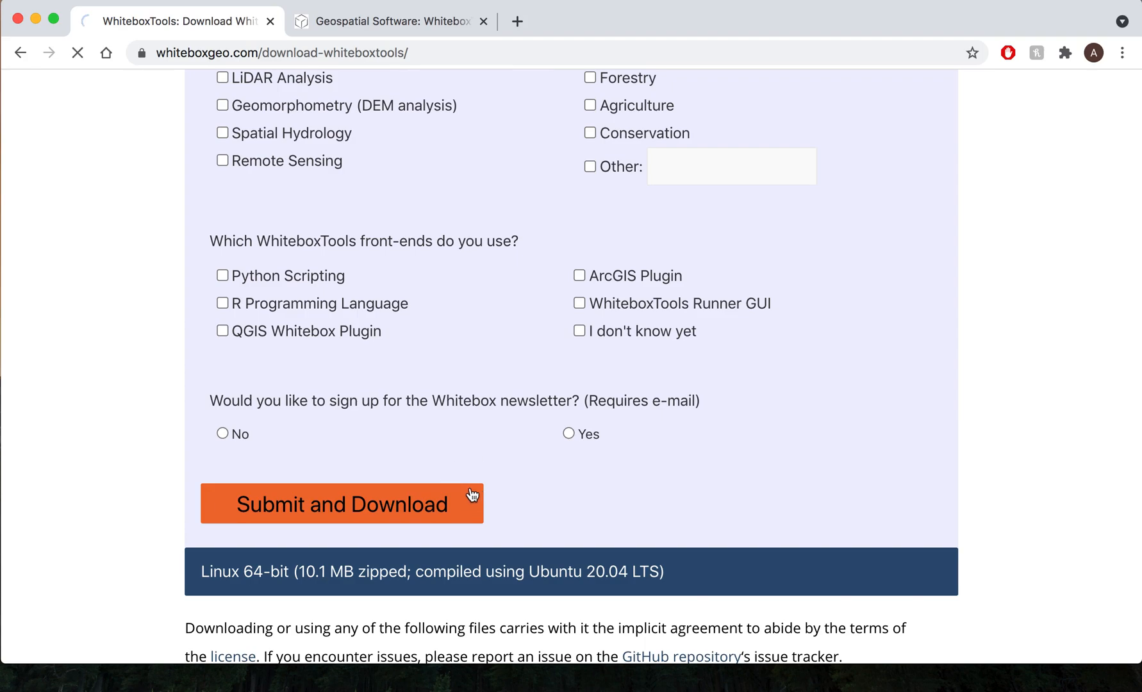
click(341, 504)
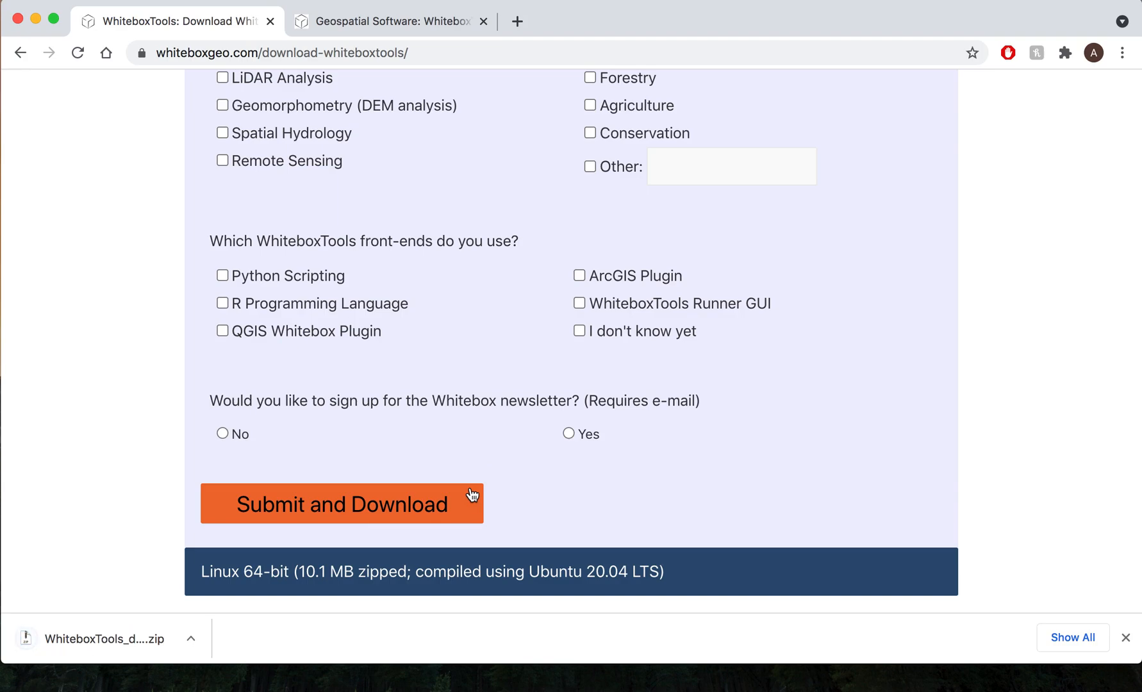
mouse_move(655, 390)
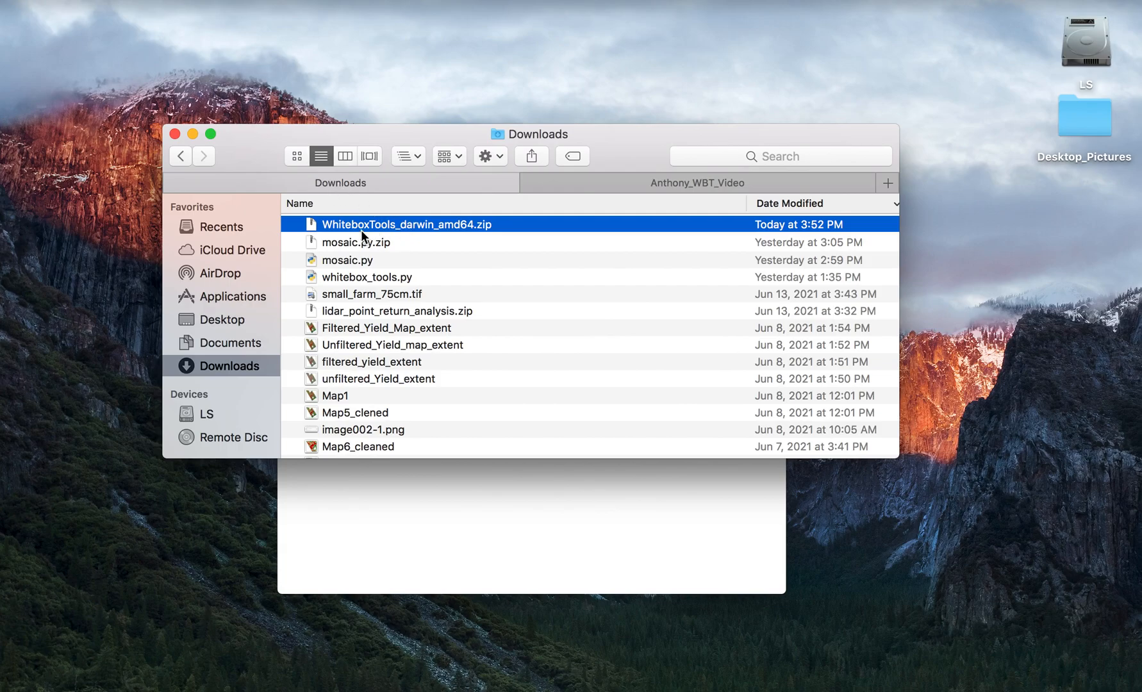
mouse_move(416, 236)
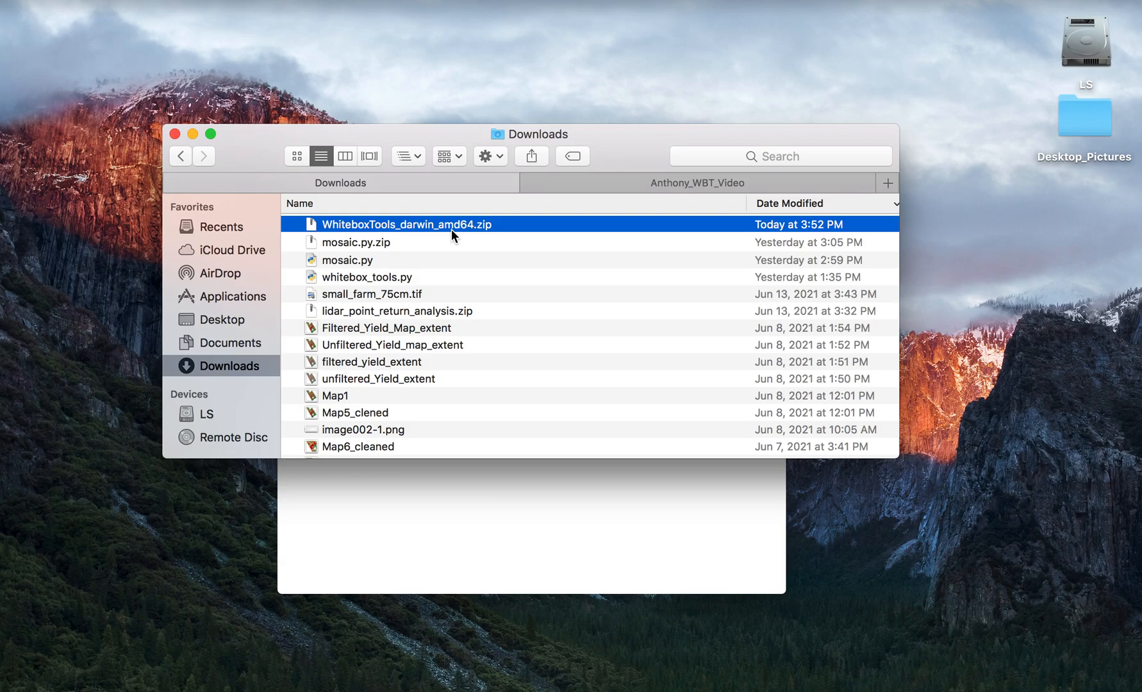
mouse_move(458, 231)
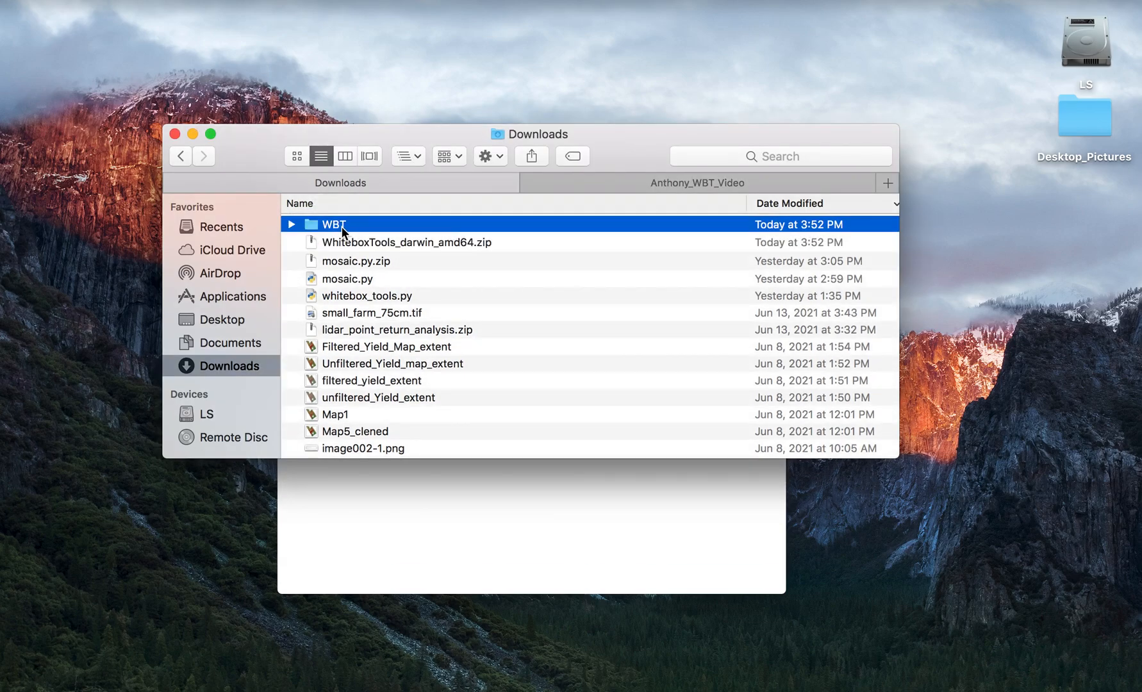
mouse_move(327, 235)
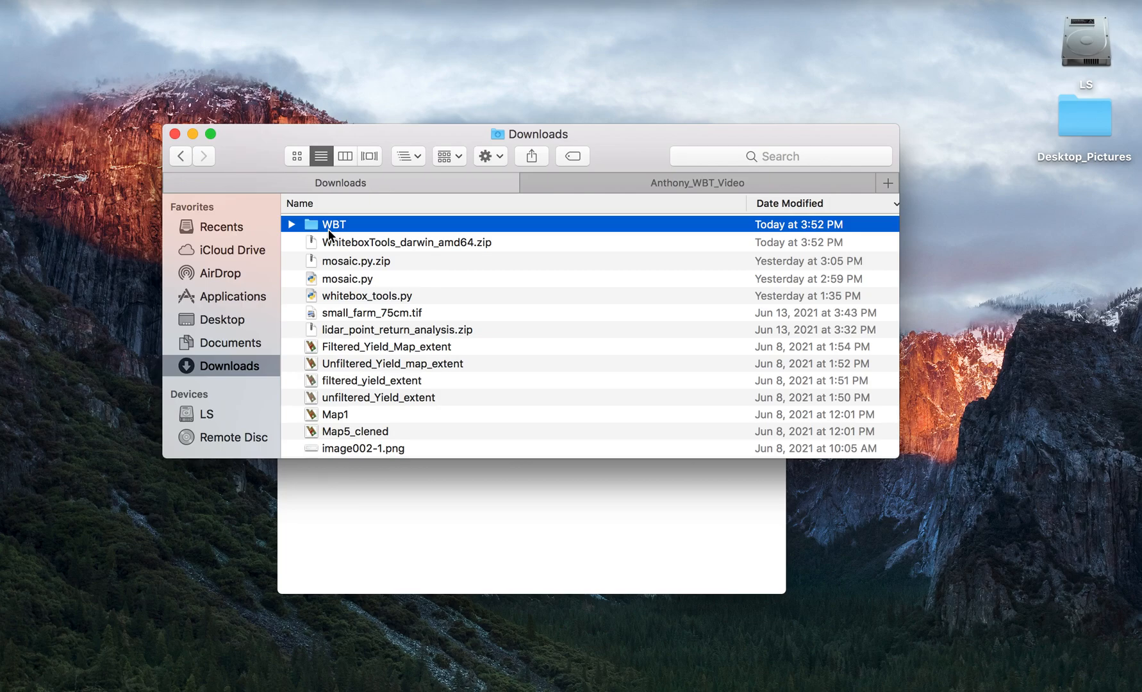
mouse_move(632, 191)
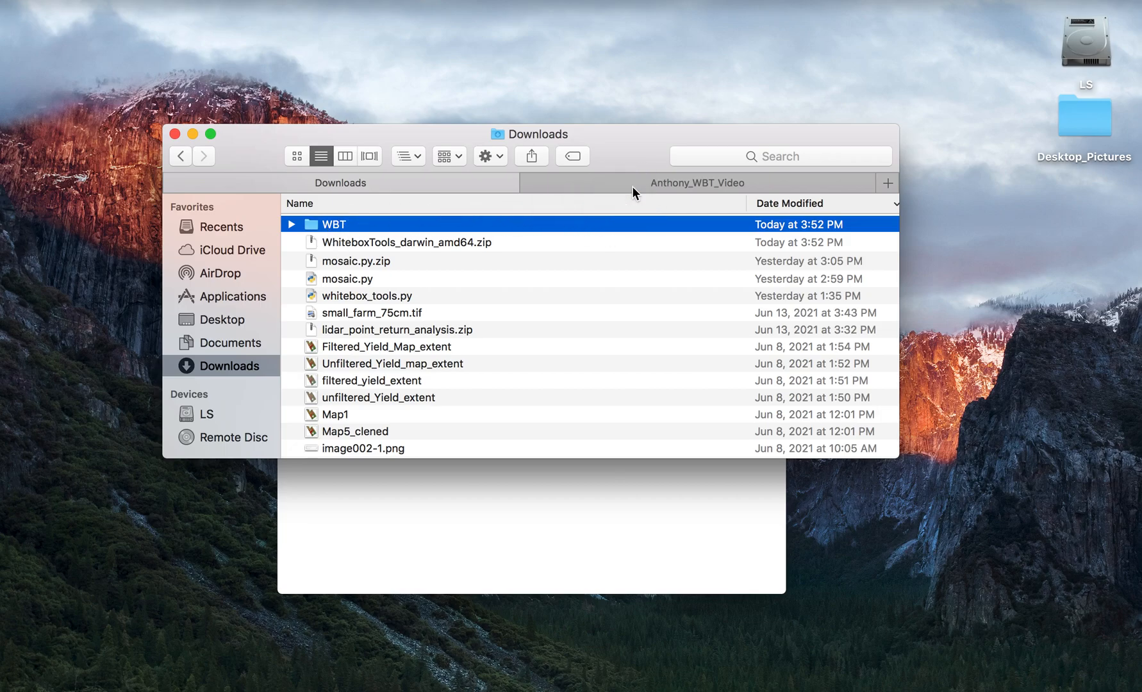
- Show the video project folder in Finder and open its WBT folder
click(696, 183)
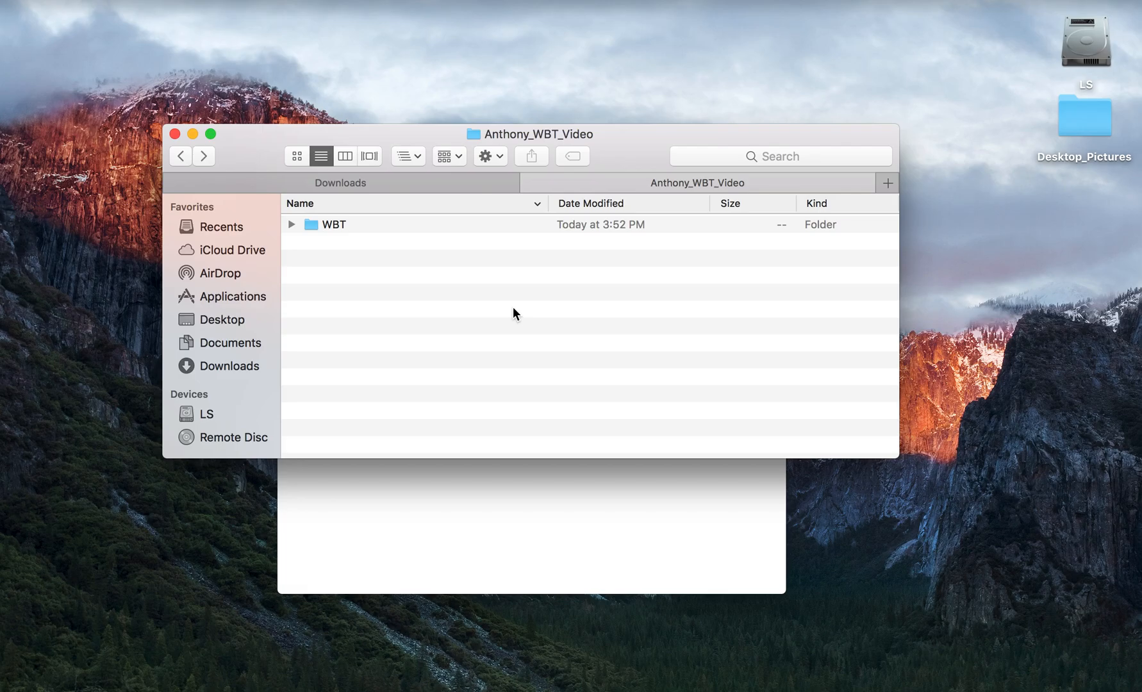
mouse_move(371, 256)
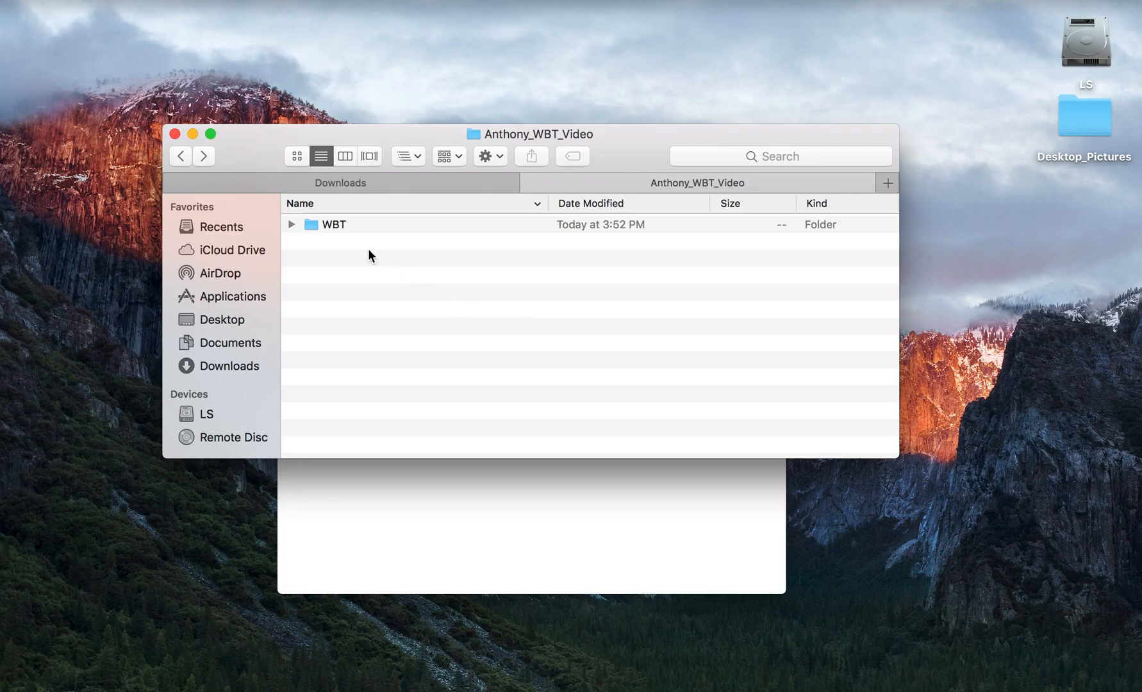
mouse_move(334, 231)
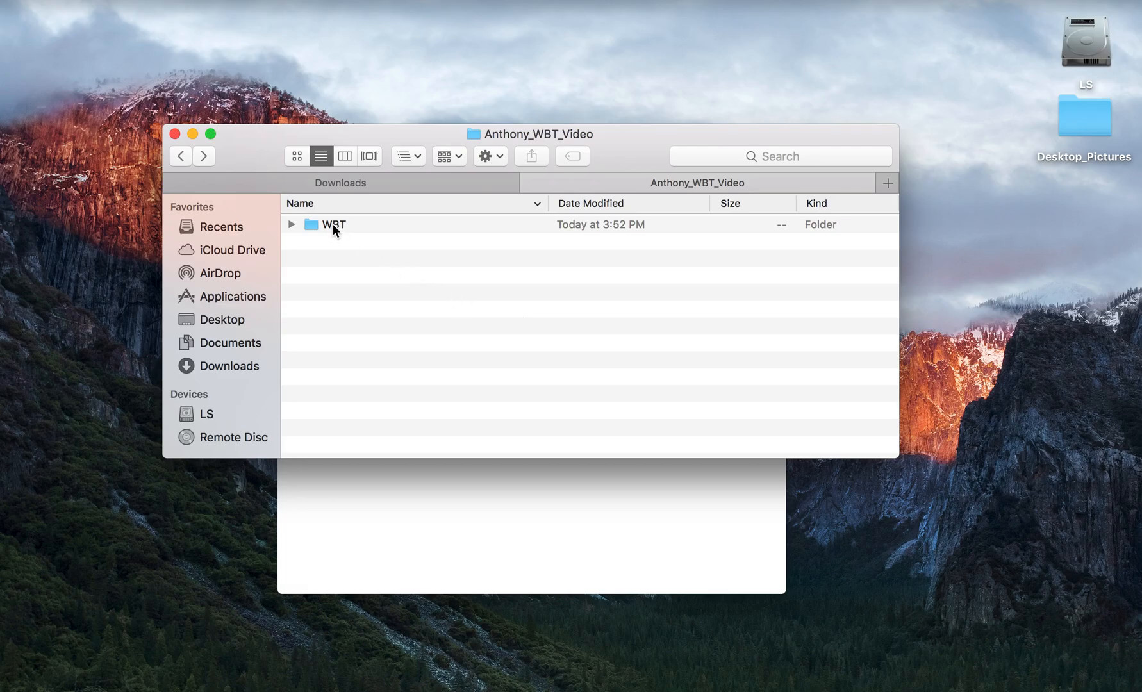
double_click(332, 224)
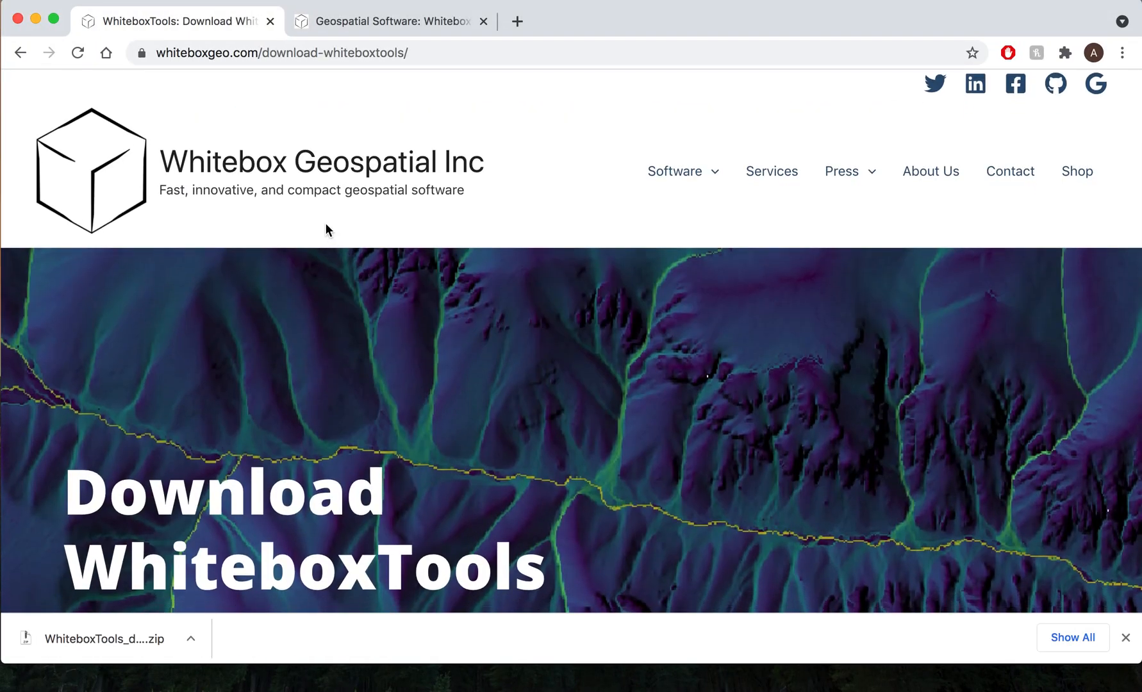
- Open the software overview page and scroll to the QGIS, Python, R Studio and ArcGIS sections
click(675, 171)
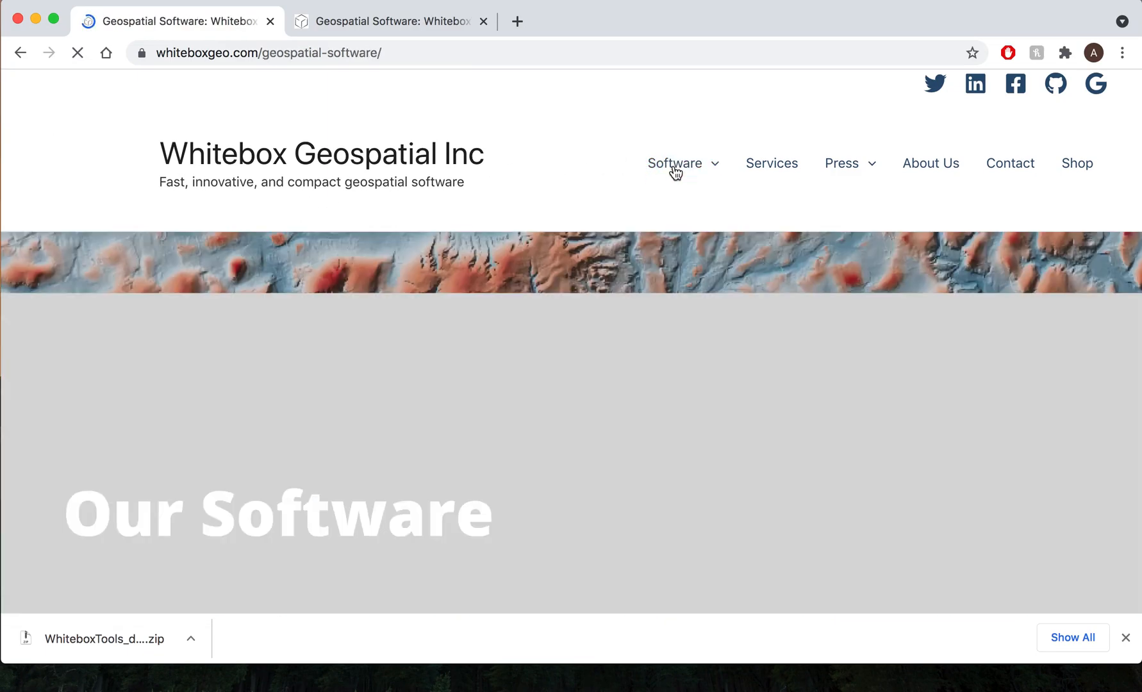
scroll(down, 3)
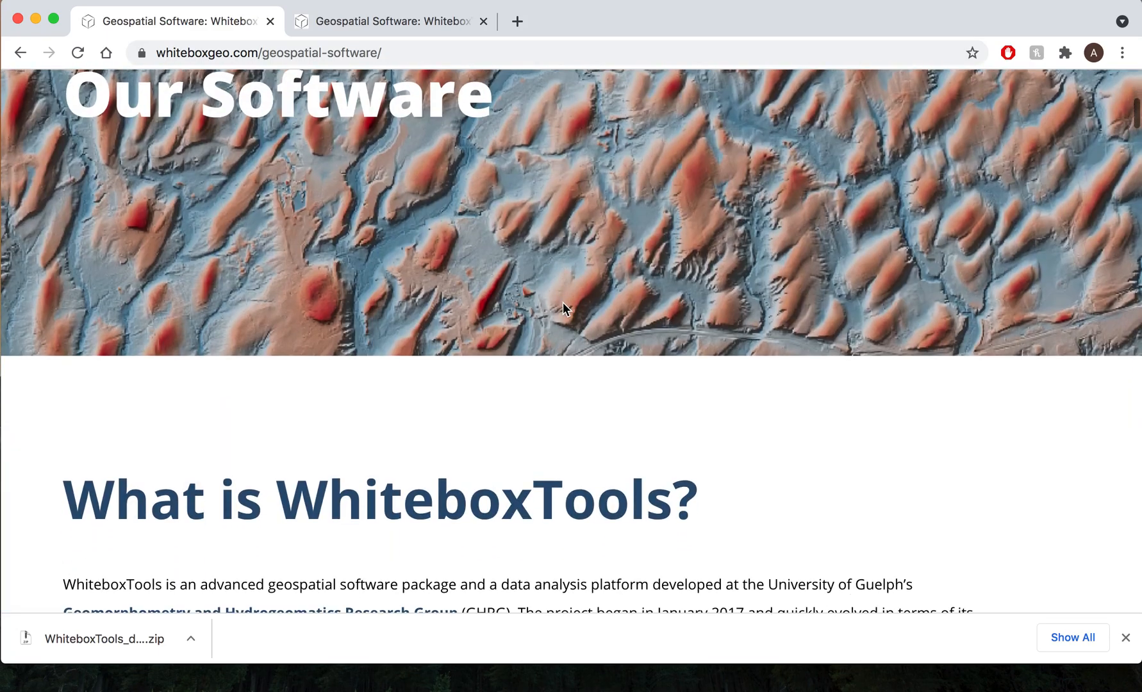
scroll(down, 3)
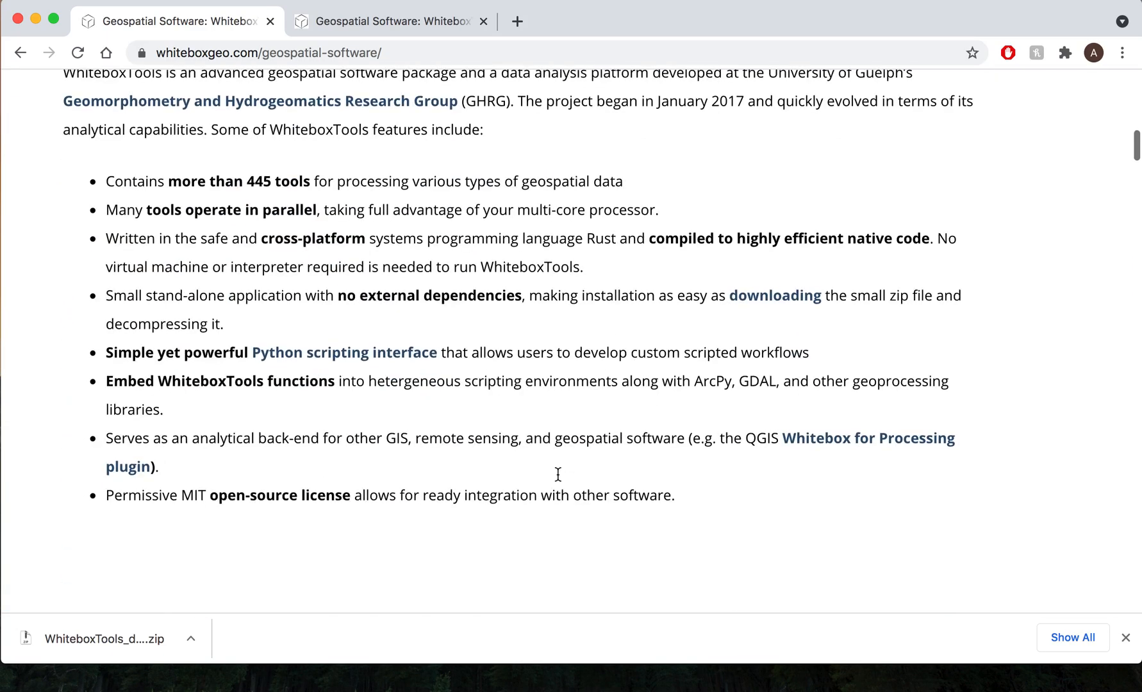
scroll(down, 3)
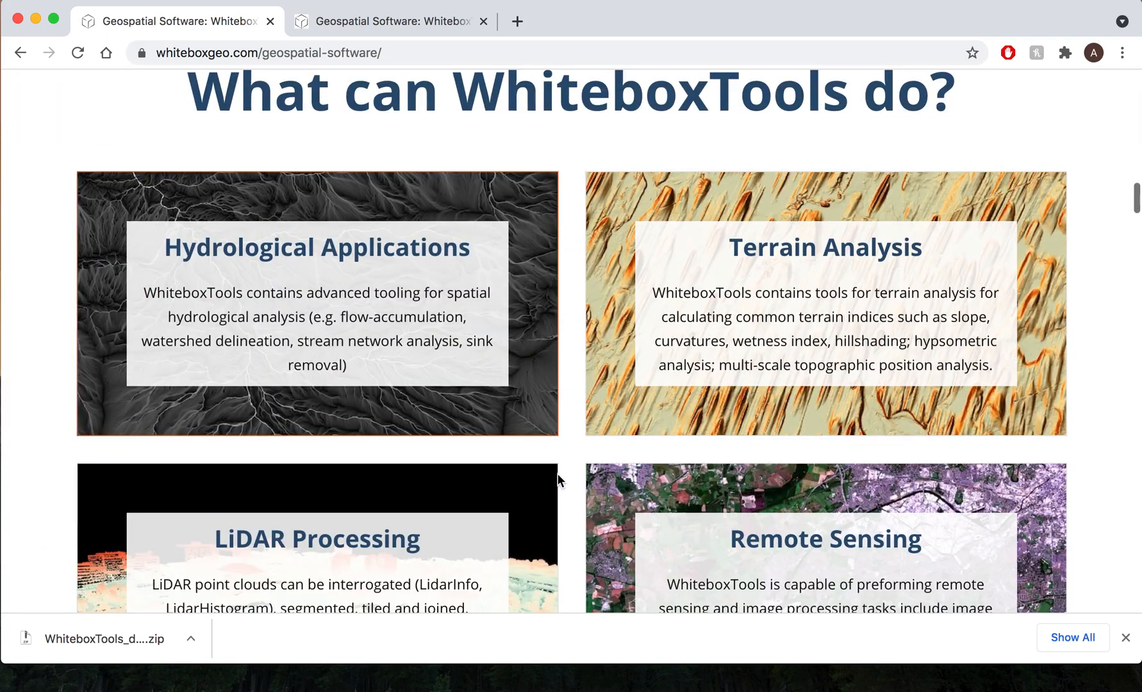
scroll(down, 3)
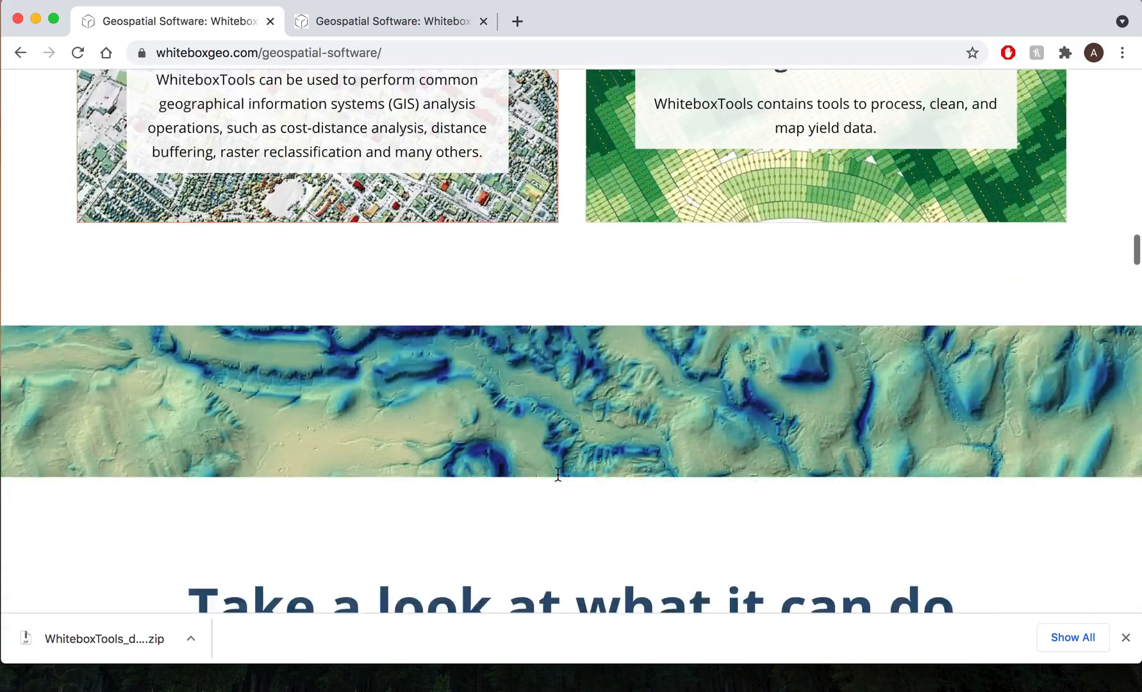
scroll(down, 3)
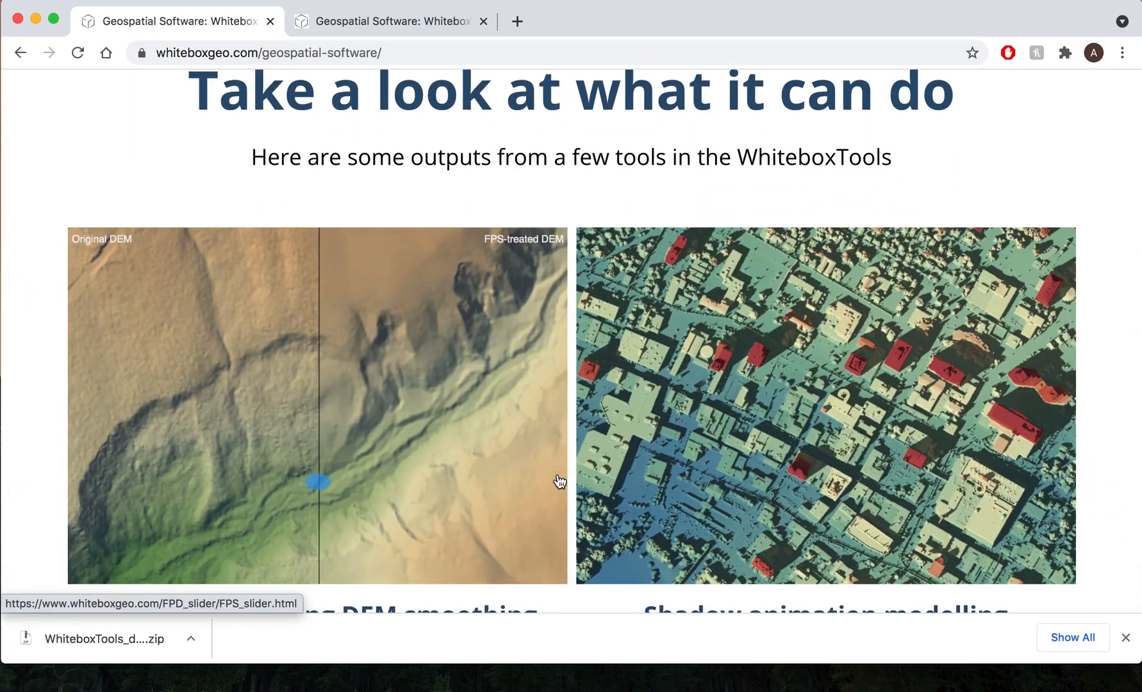
scroll(down, 3)
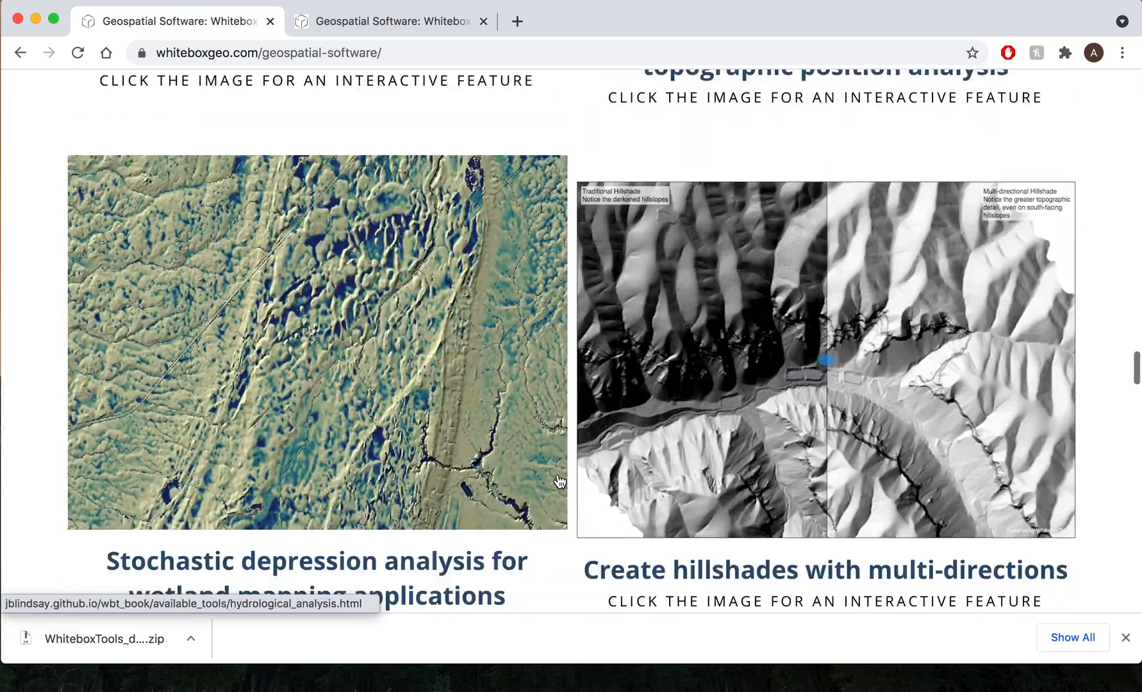
scroll(down, 3)
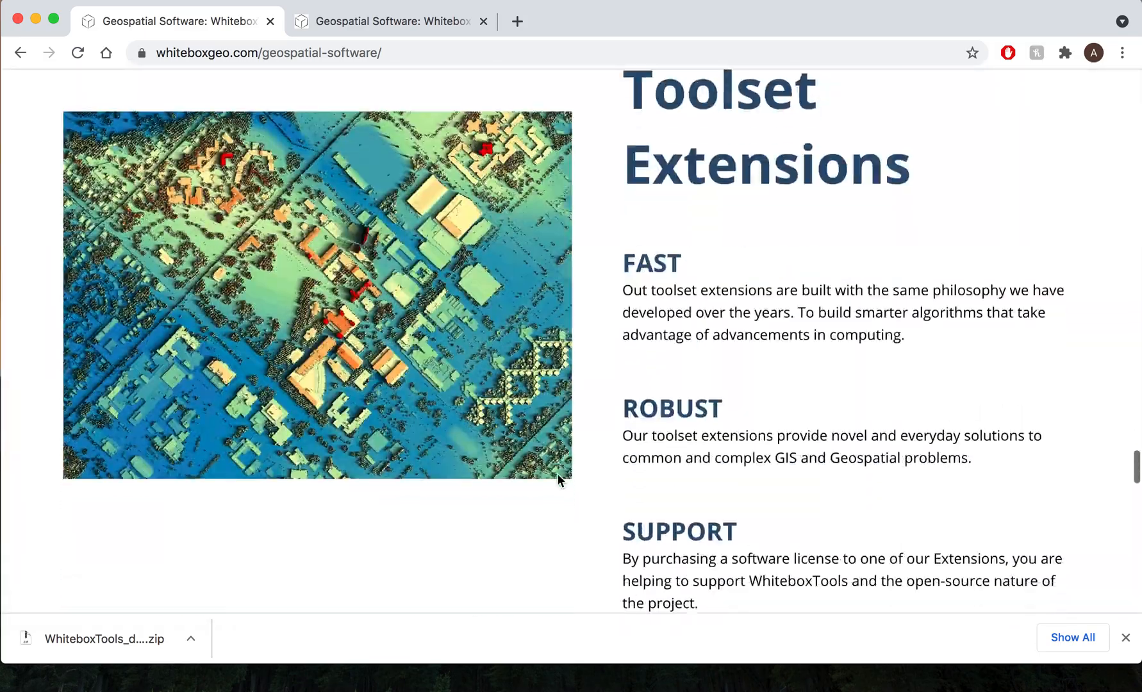
scroll(down, 3)
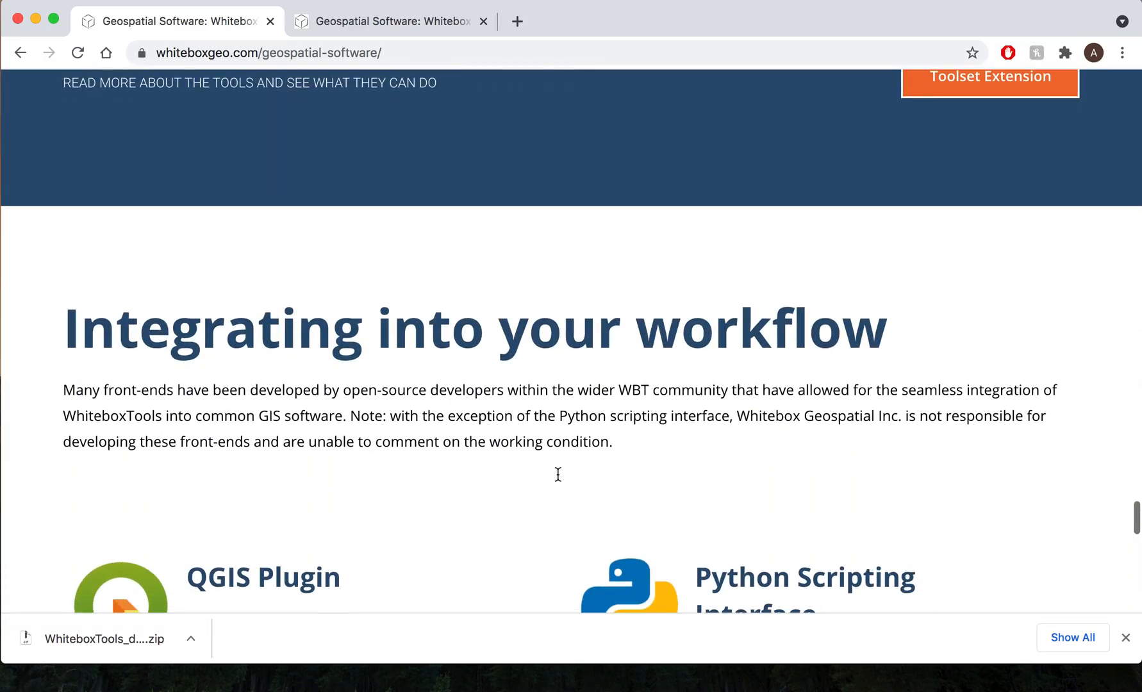
mouse_move(559, 480)
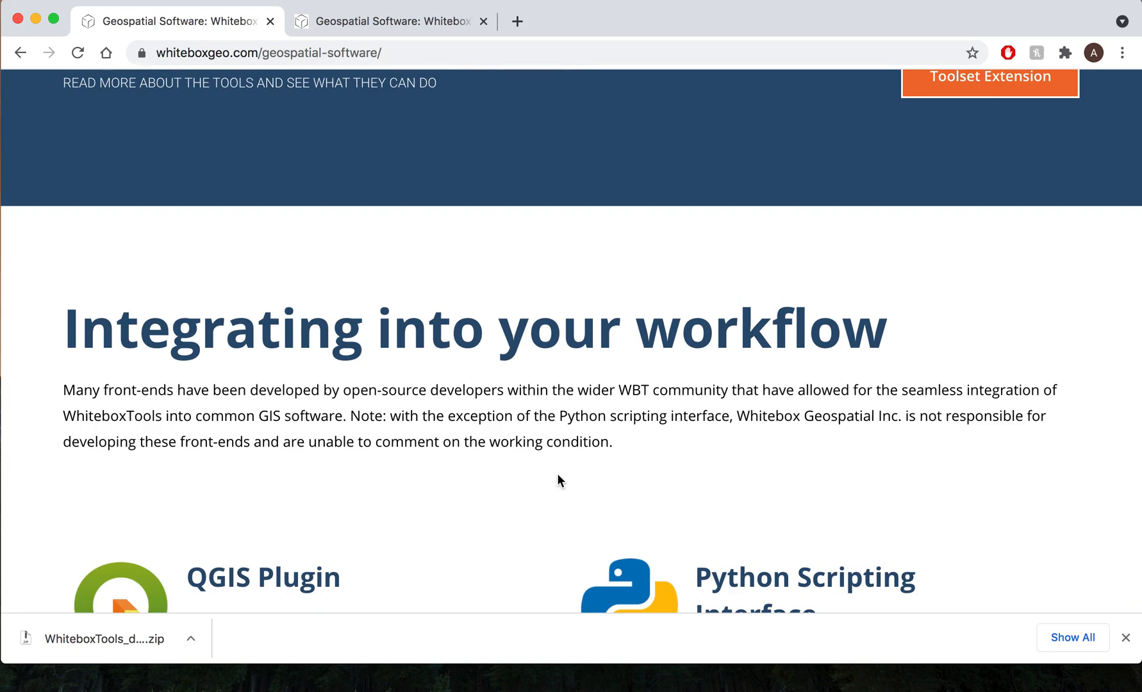
scroll(down, 3)
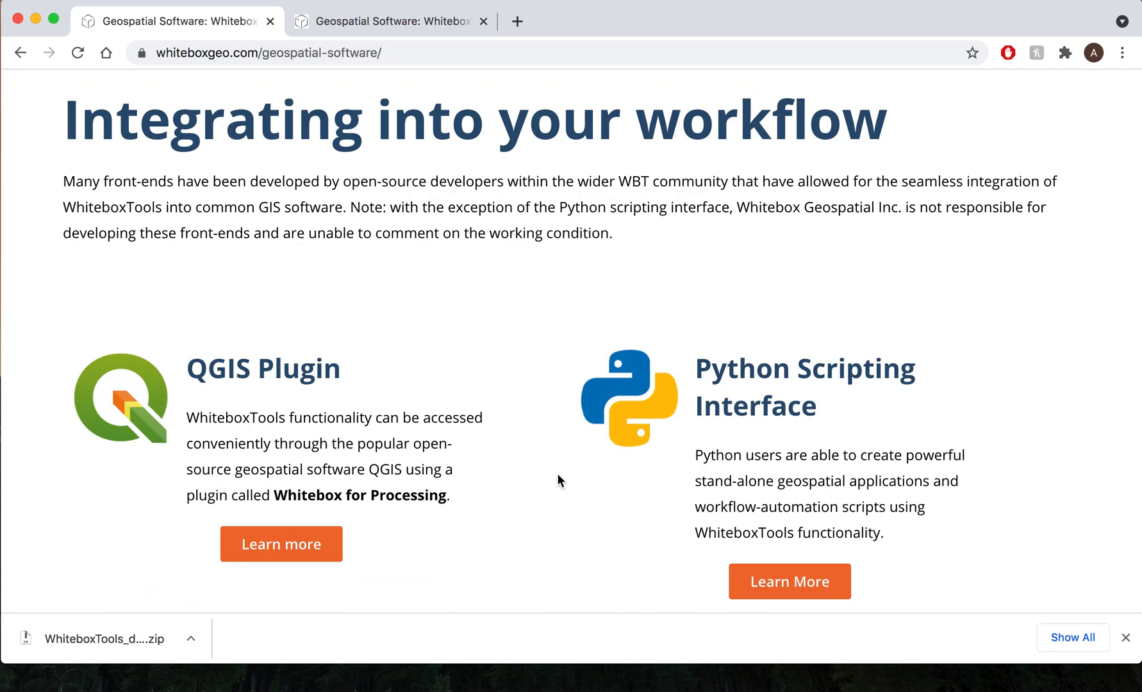
scroll(down, 3)
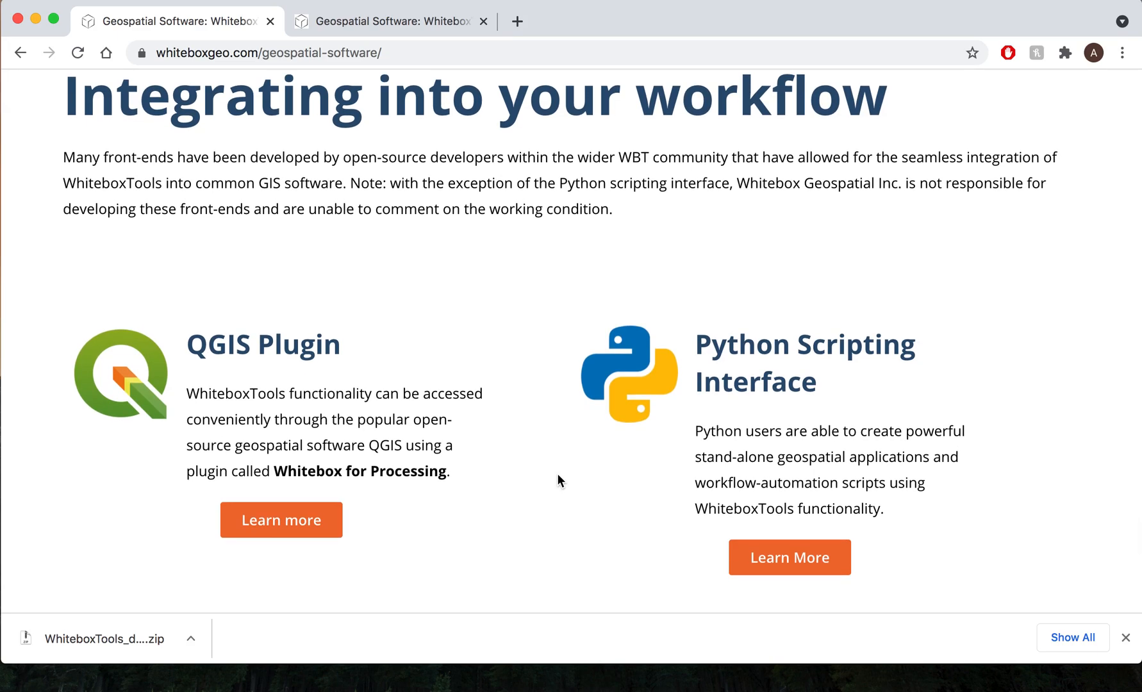
scroll(down, 3)
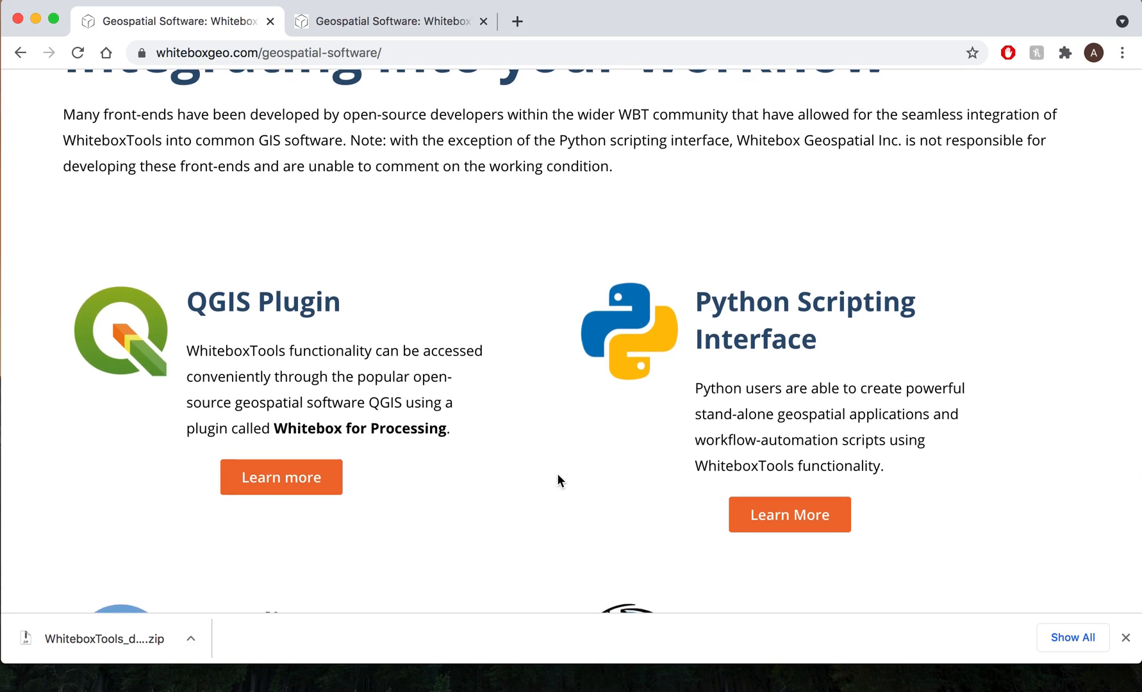
scroll(down, 3)
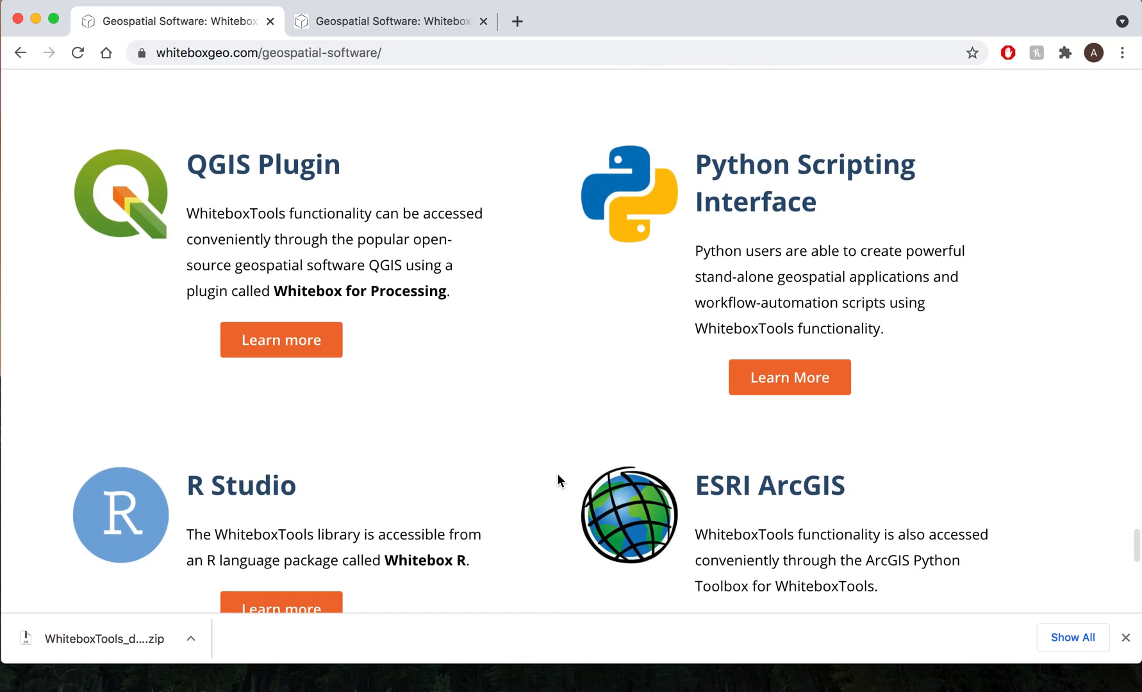
mouse_move(583, 479)
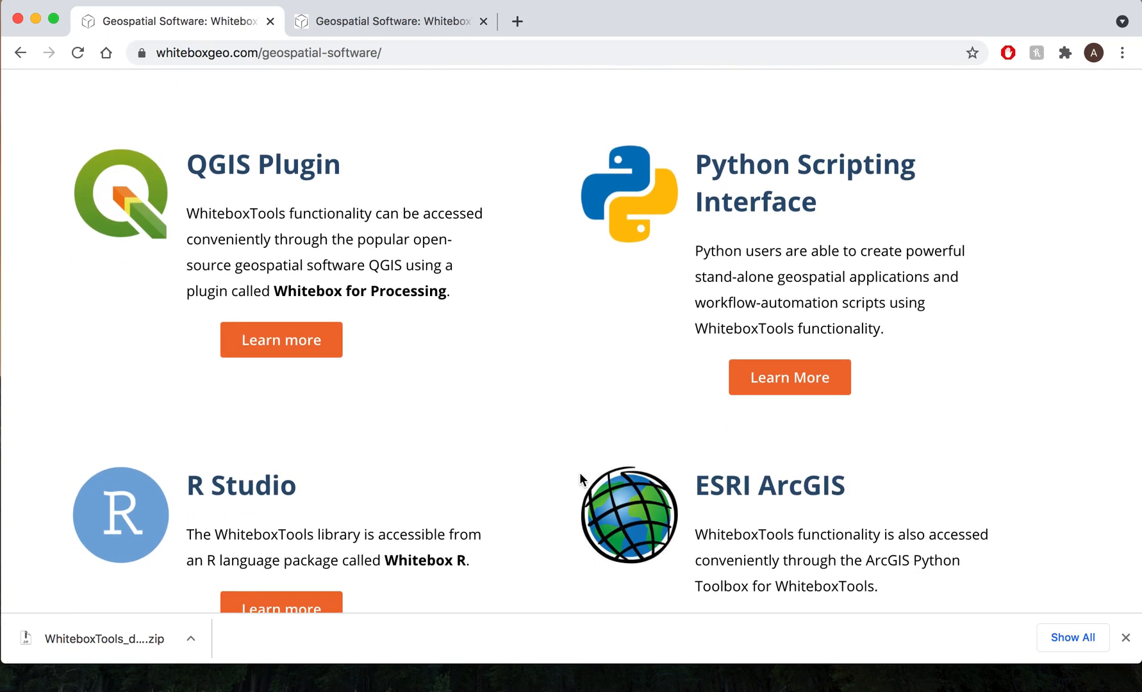
- Scroll through the WBT folder's extracted WhiteboxTools files in Finder
scroll(down, 3)
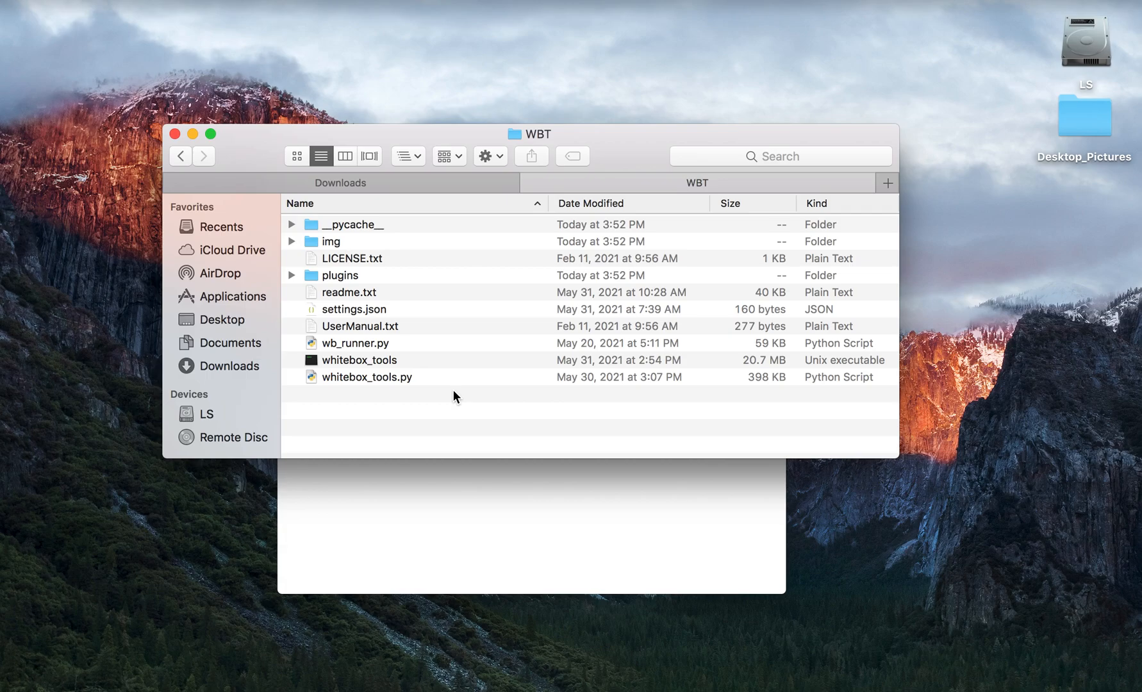
mouse_move(401, 353)
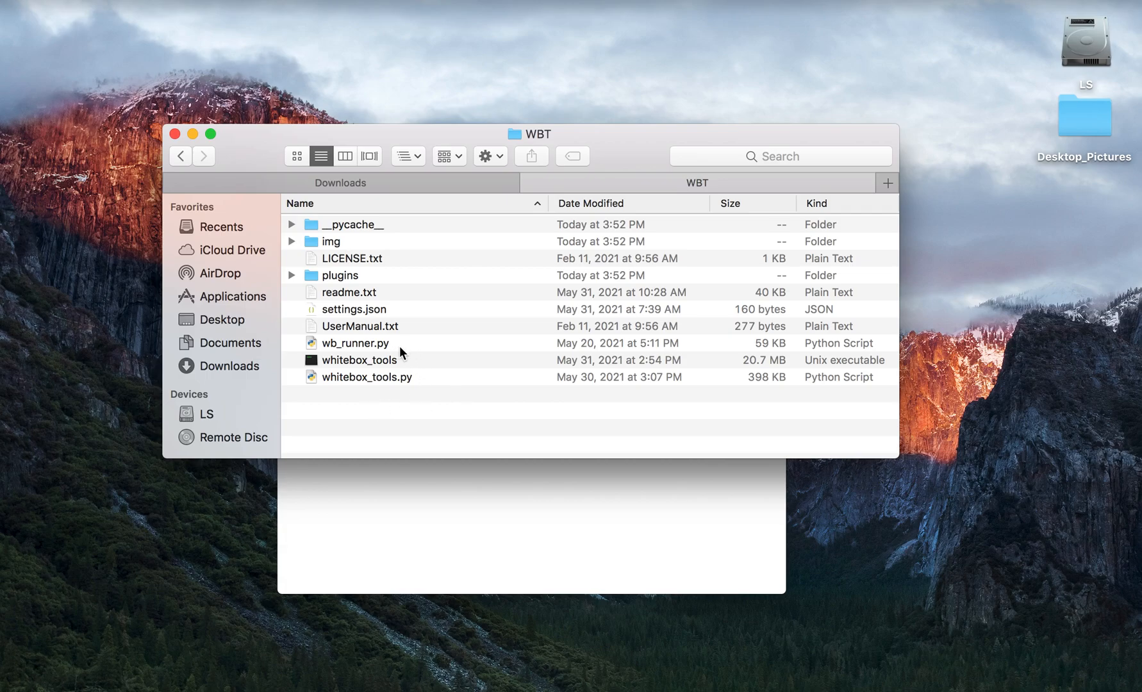
mouse_move(413, 384)
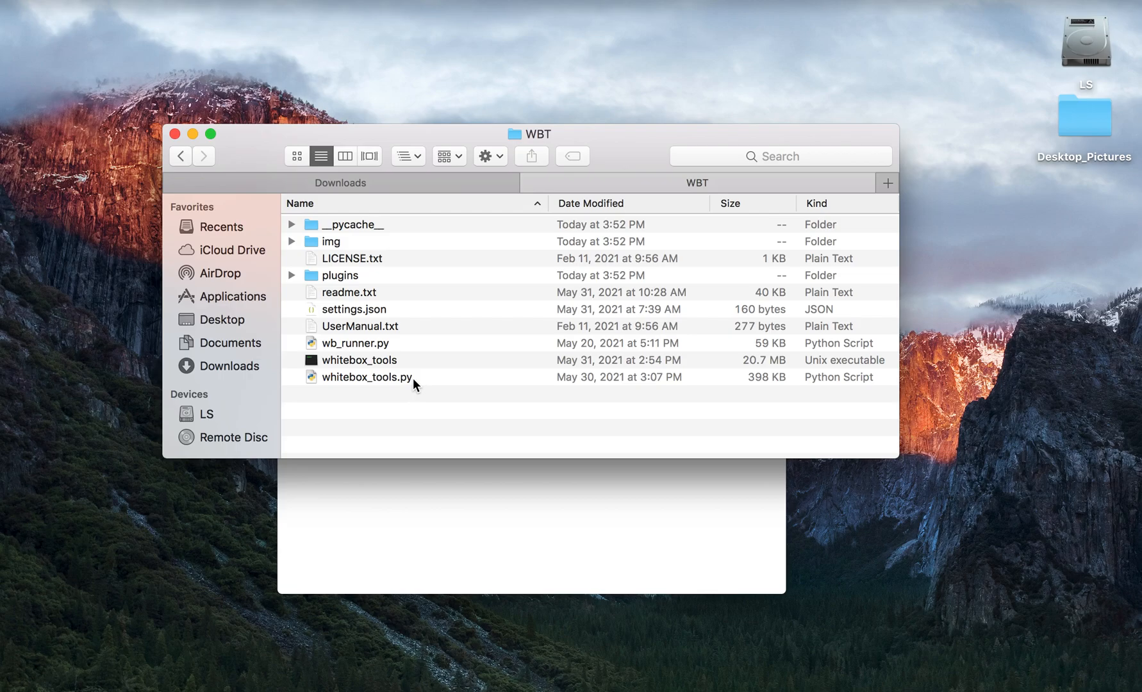
mouse_move(414, 366)
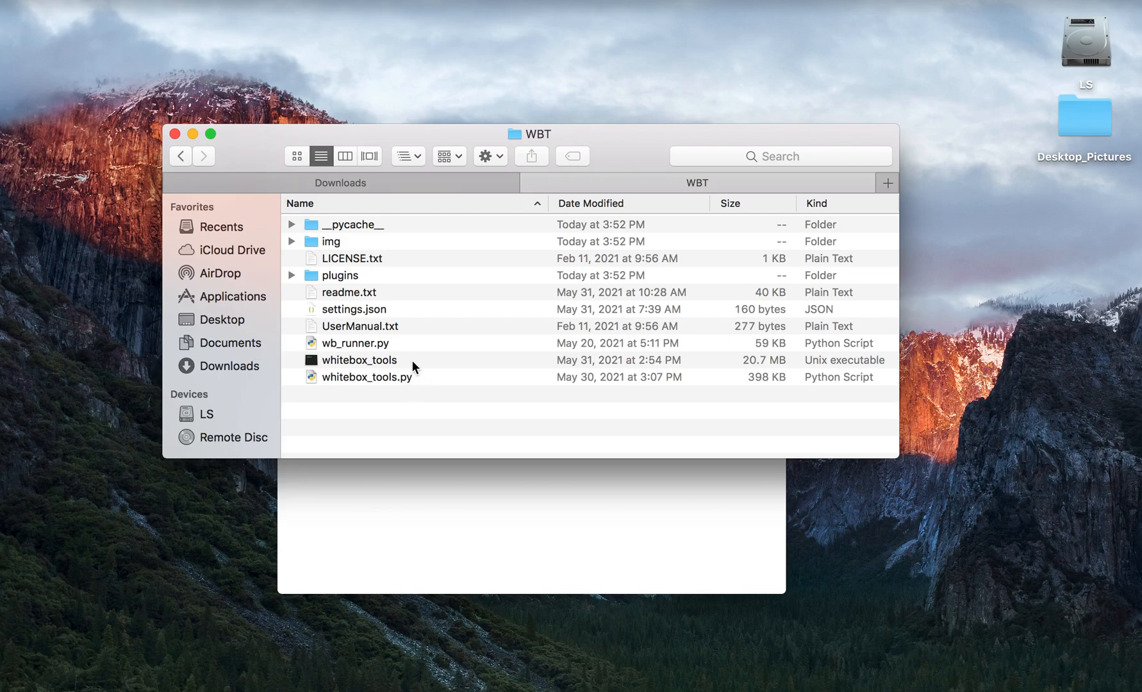
mouse_move(419, 371)
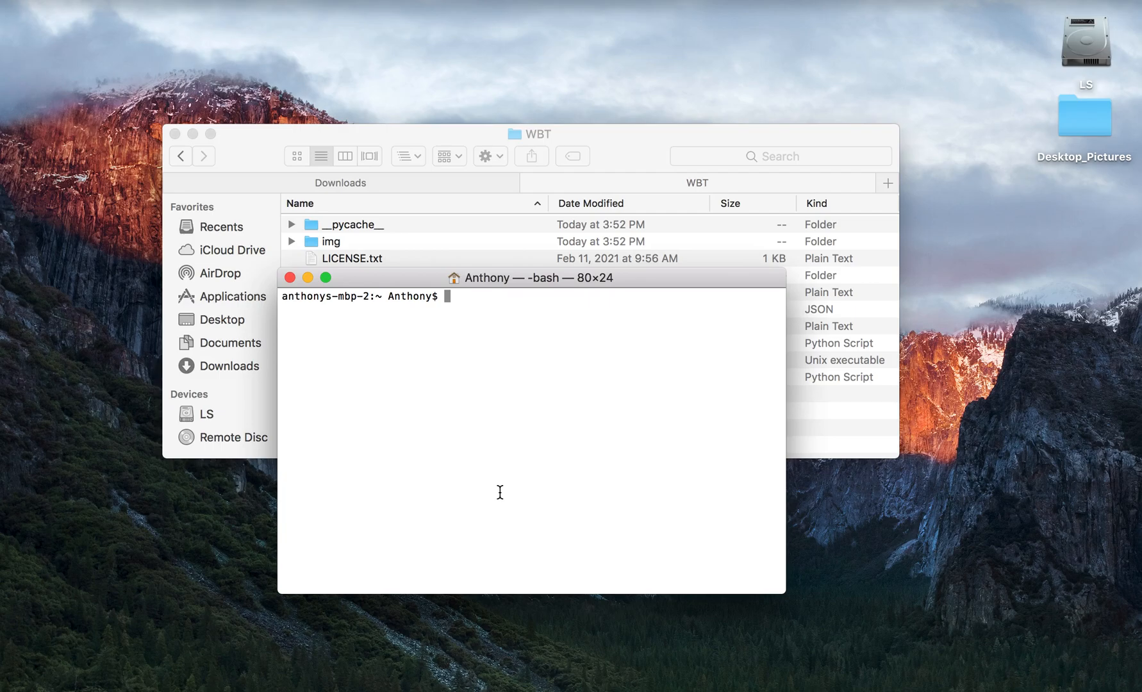
- In Terminal, change directory into the WBT folder under Documents
text(cd Docuem)
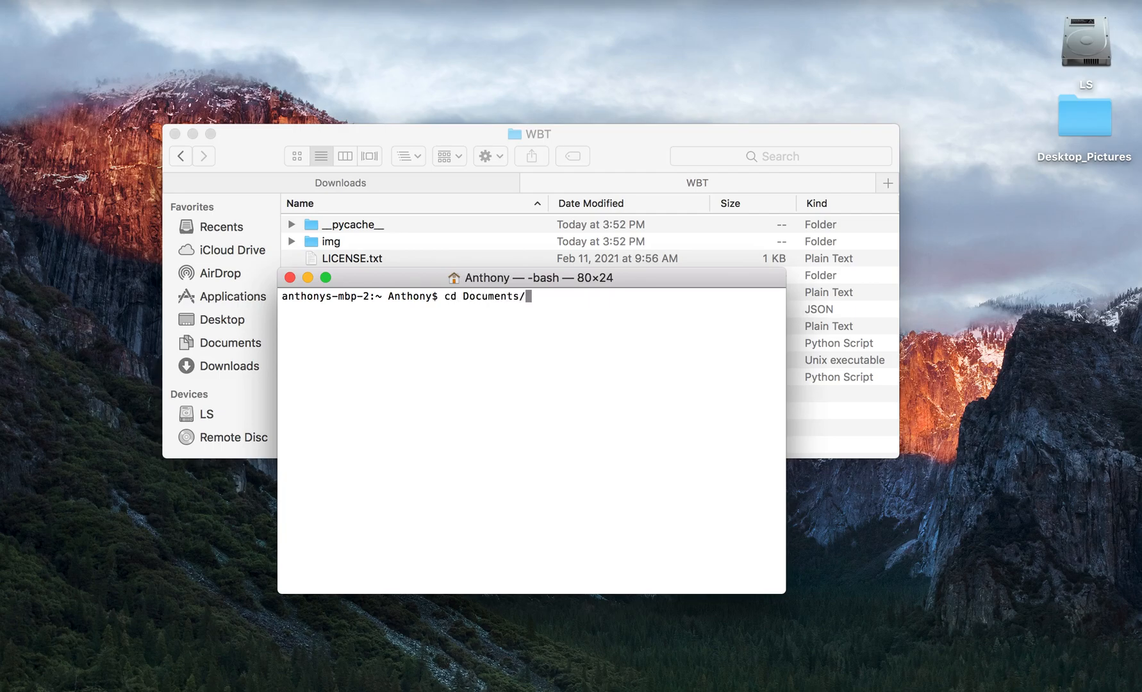
text(a)
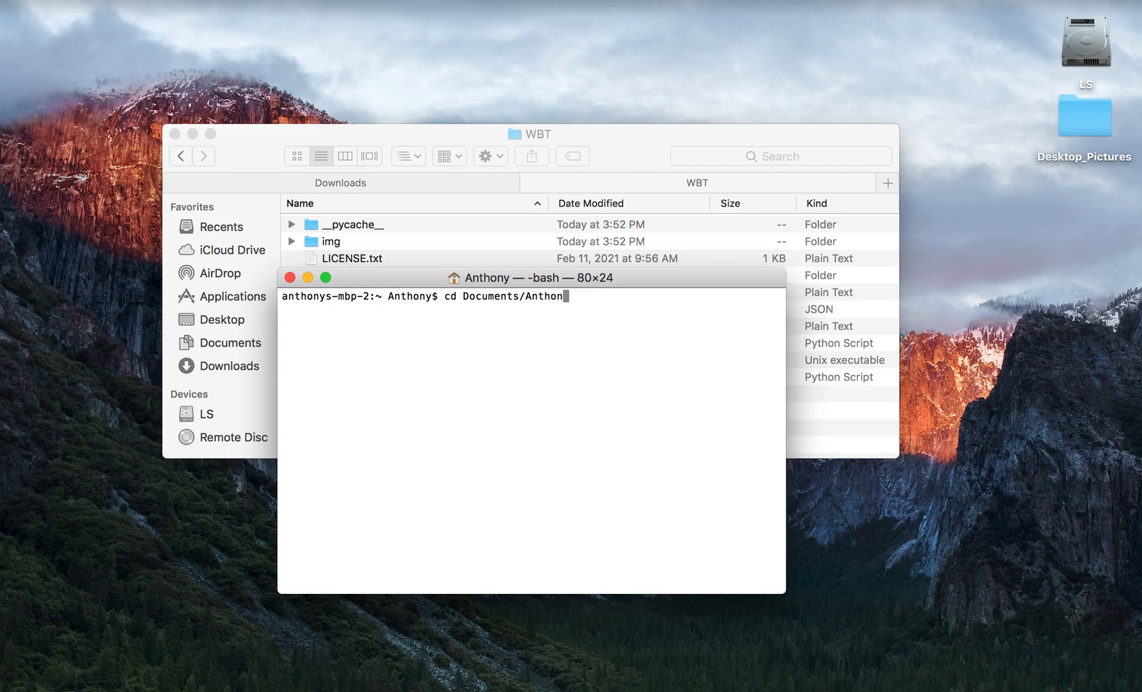
text(y_WBT_Video/)
text(cd WBT/)
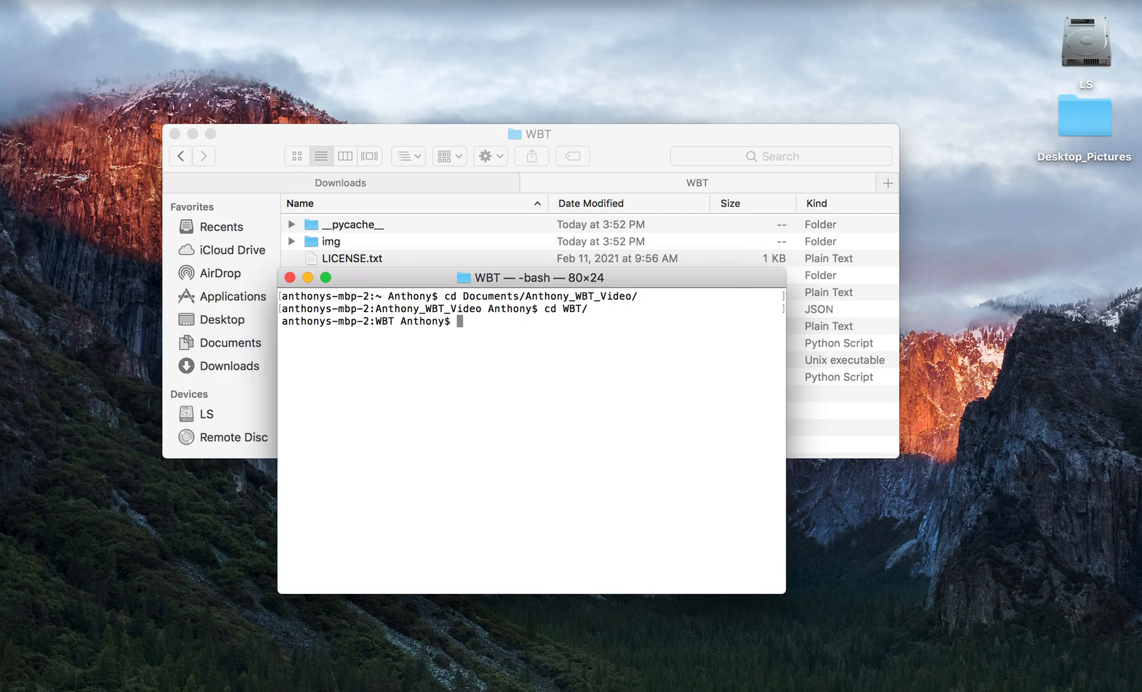
- Type the command 'python3 wb_runner.py' to launch WhiteboxTools Runner
text(p)
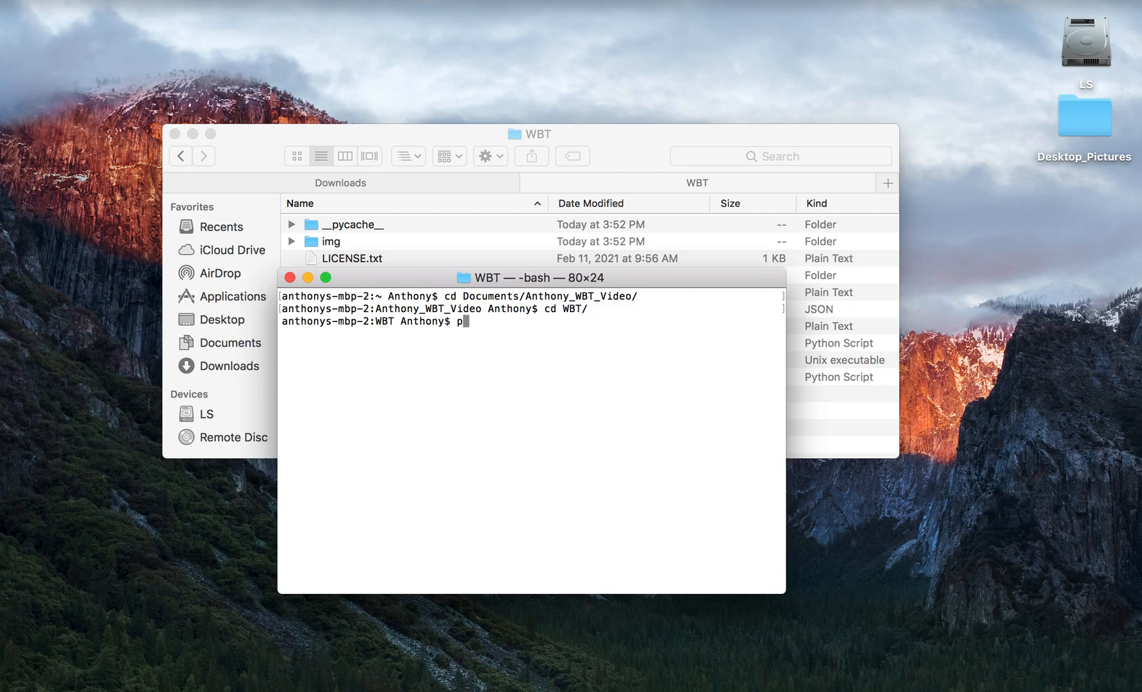
text(ython3 wb)
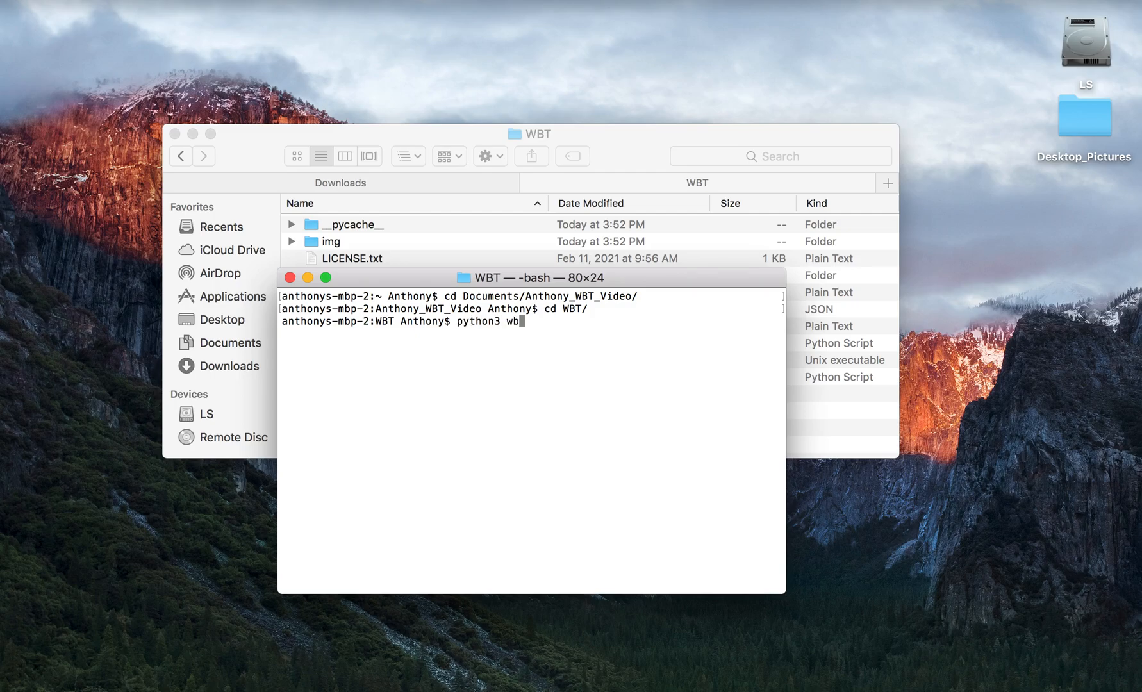
text(_runner.)
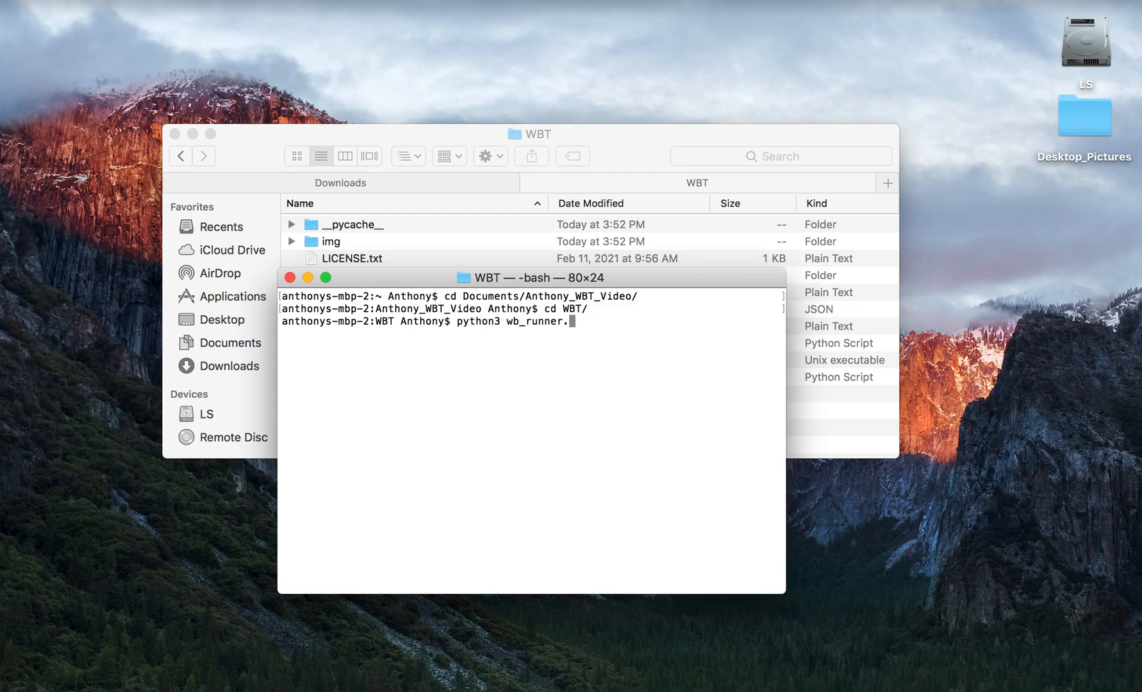
text(.py)
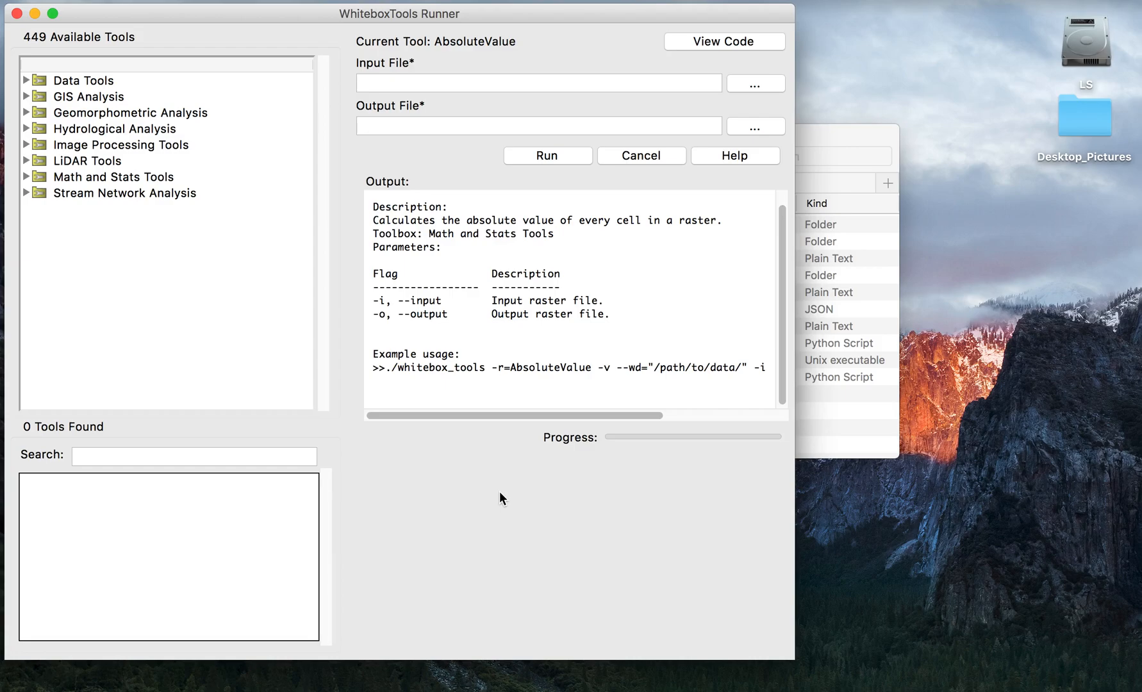
mouse_move(96, 174)
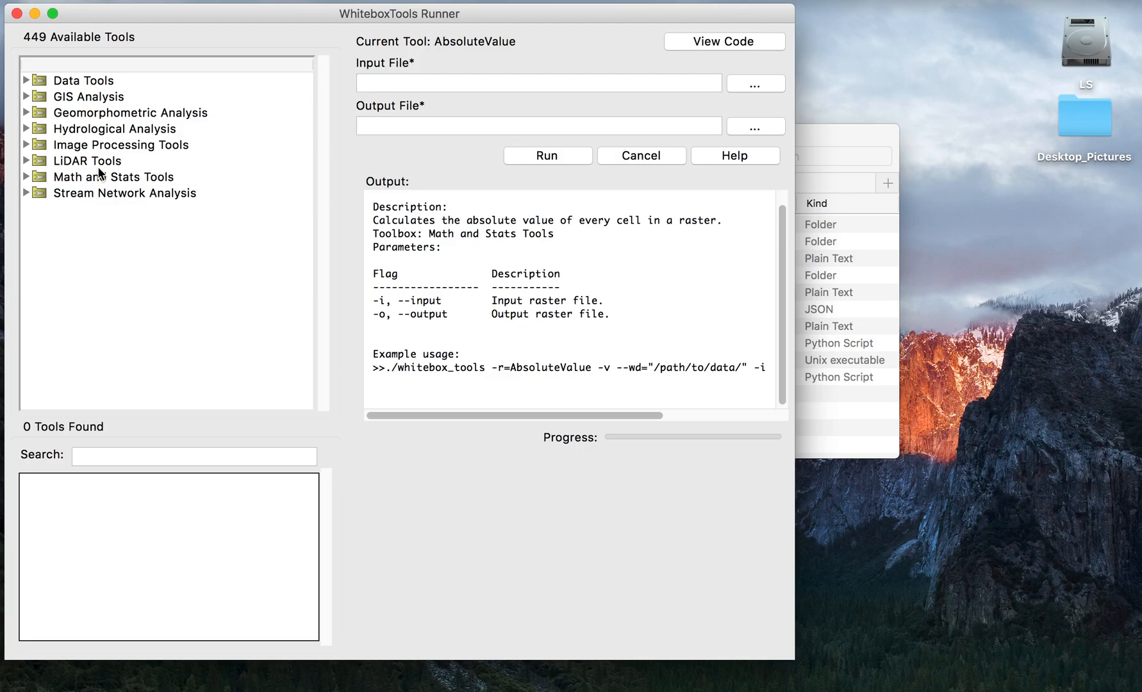
mouse_move(108, 134)
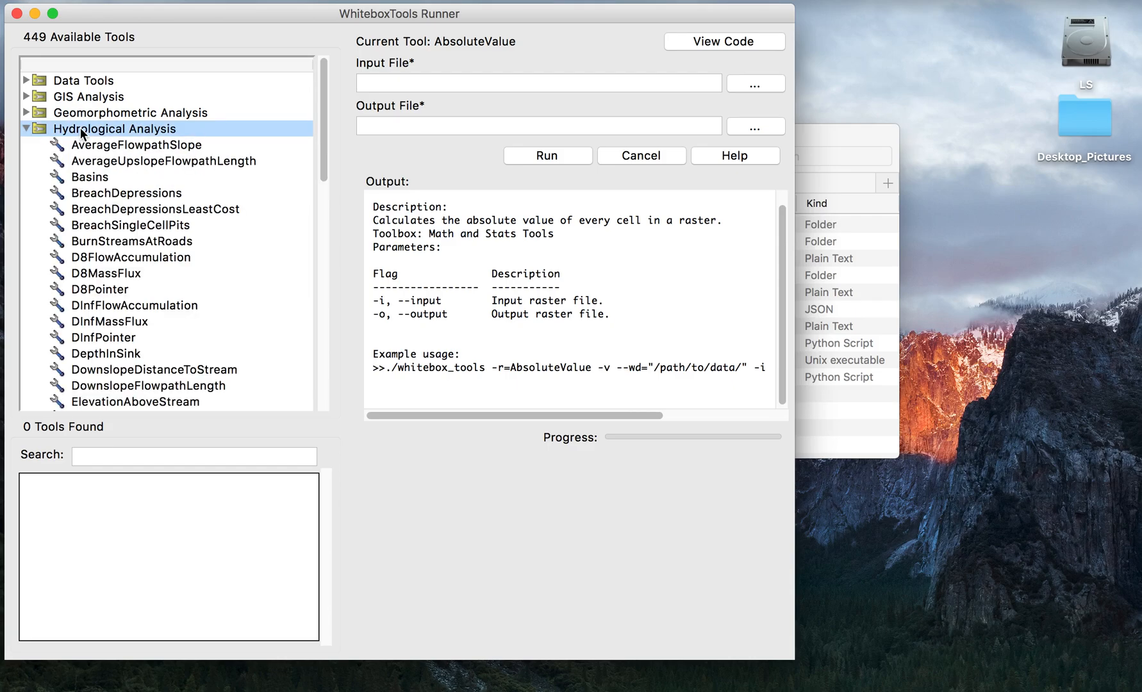
mouse_move(150, 273)
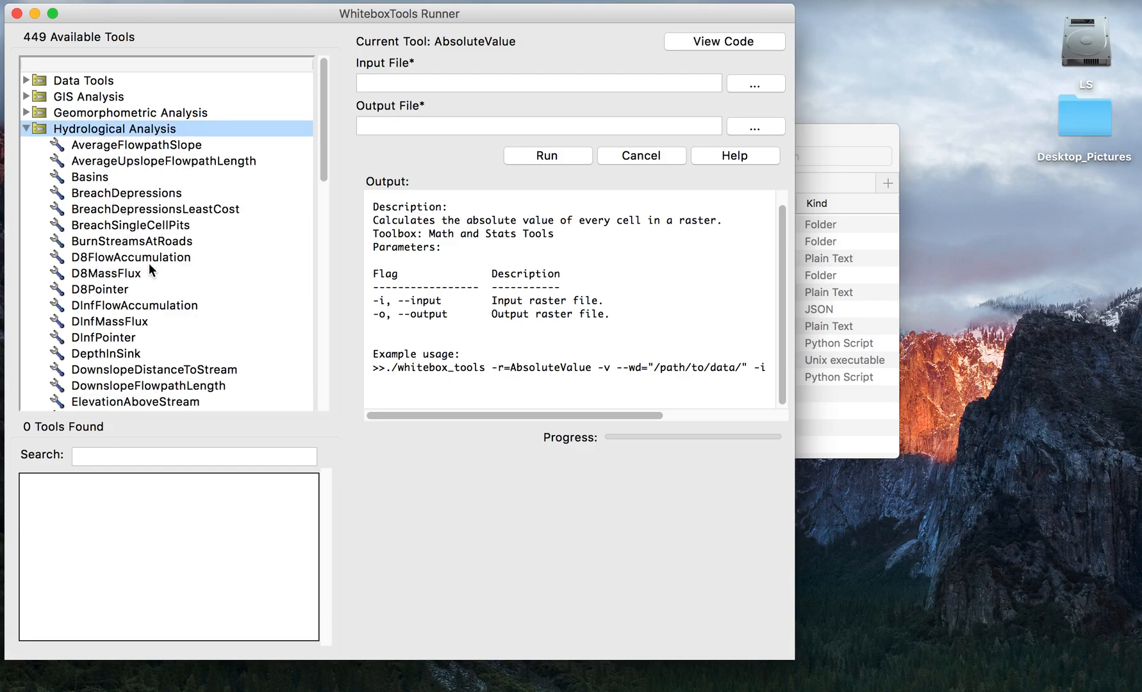
mouse_move(162, 269)
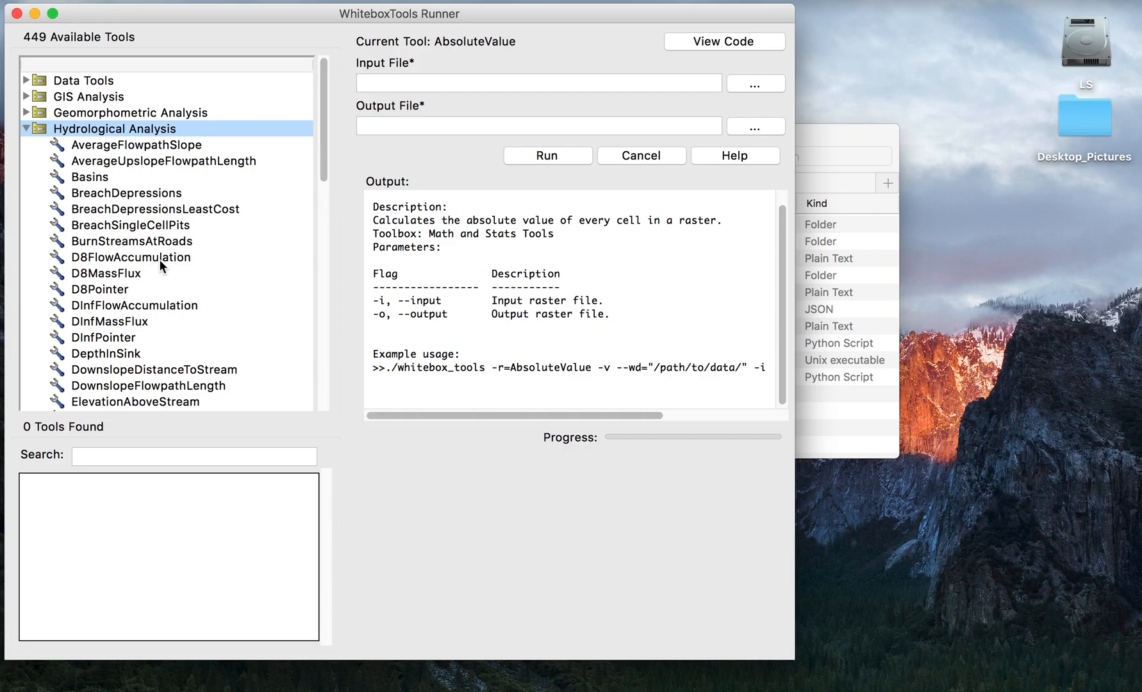
- Load D8FlowAccumulation, then switch to DInfFlowAccumulation to view its parameters
click(131, 257)
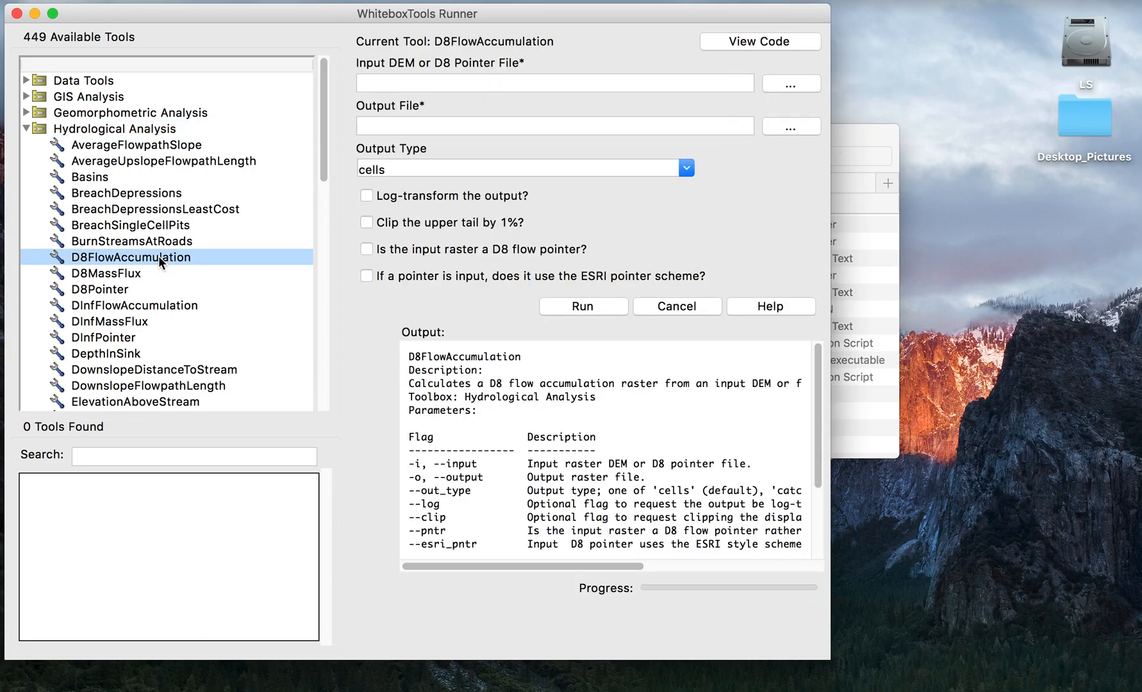
click(134, 306)
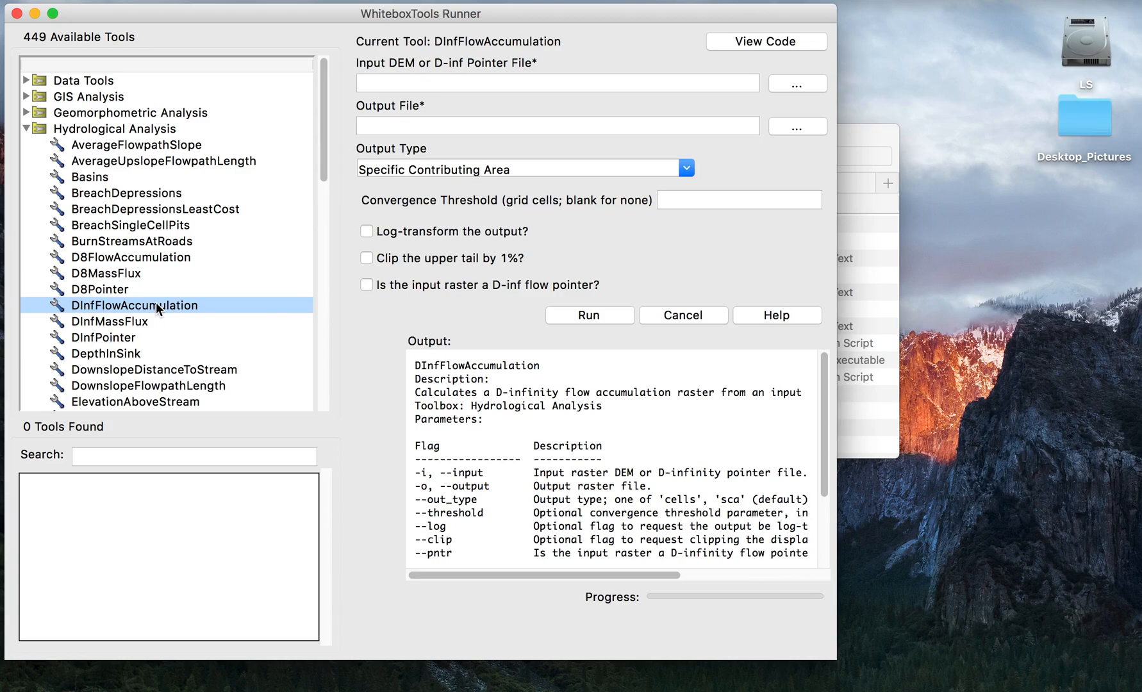
mouse_move(186, 299)
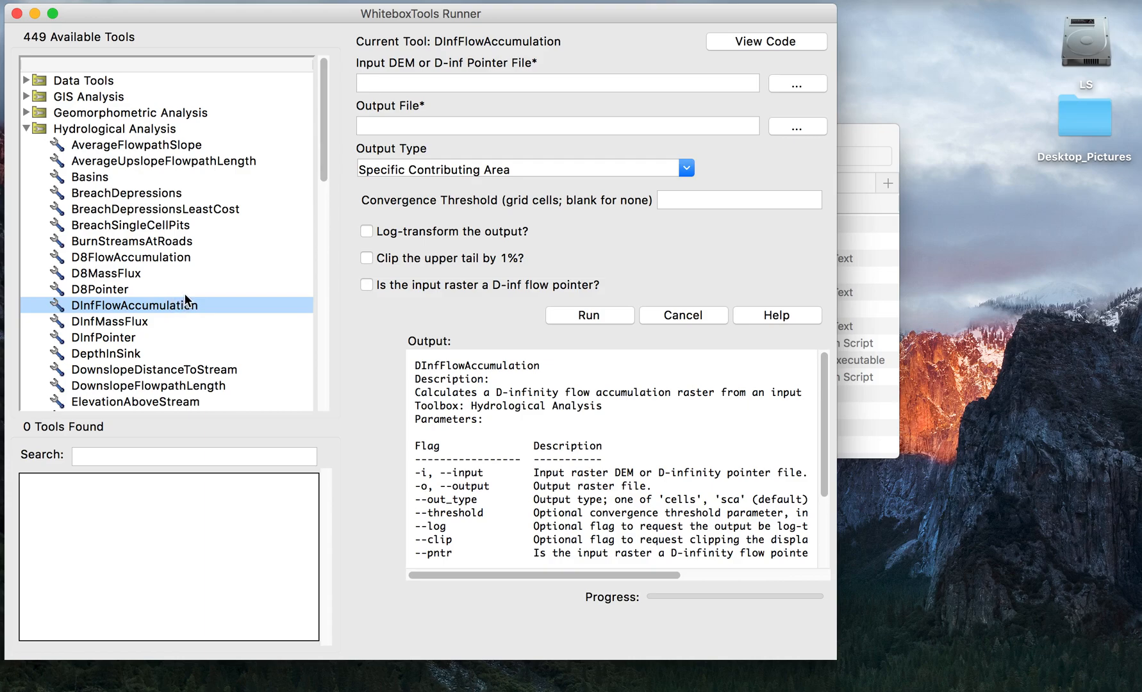
mouse_move(197, 293)
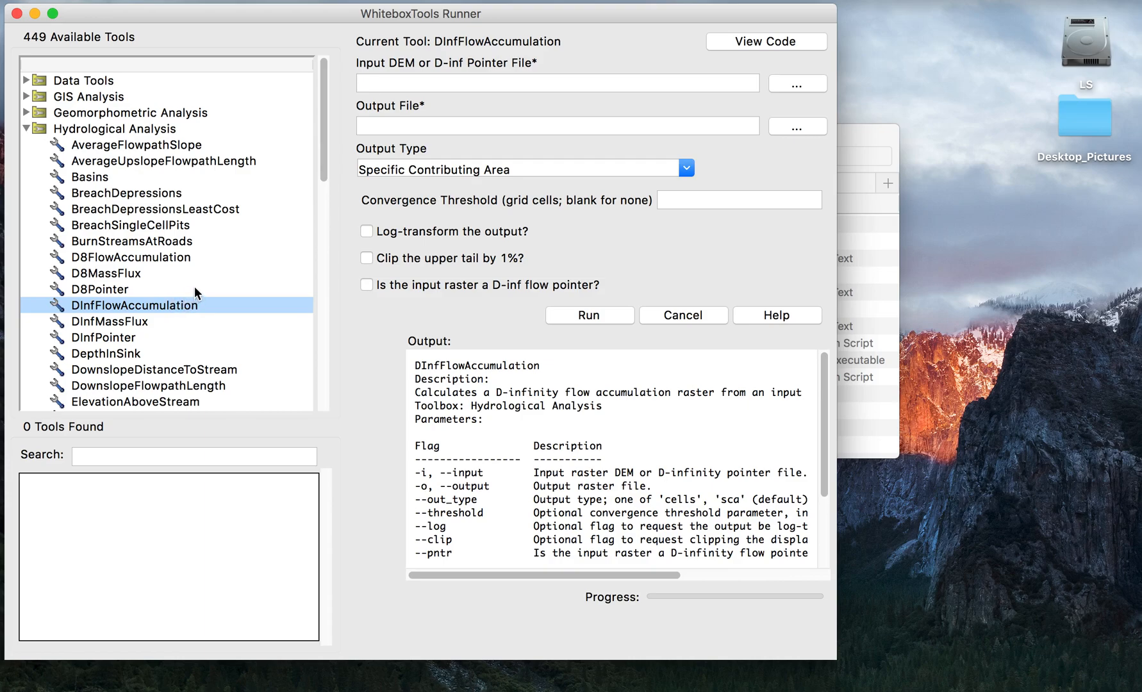